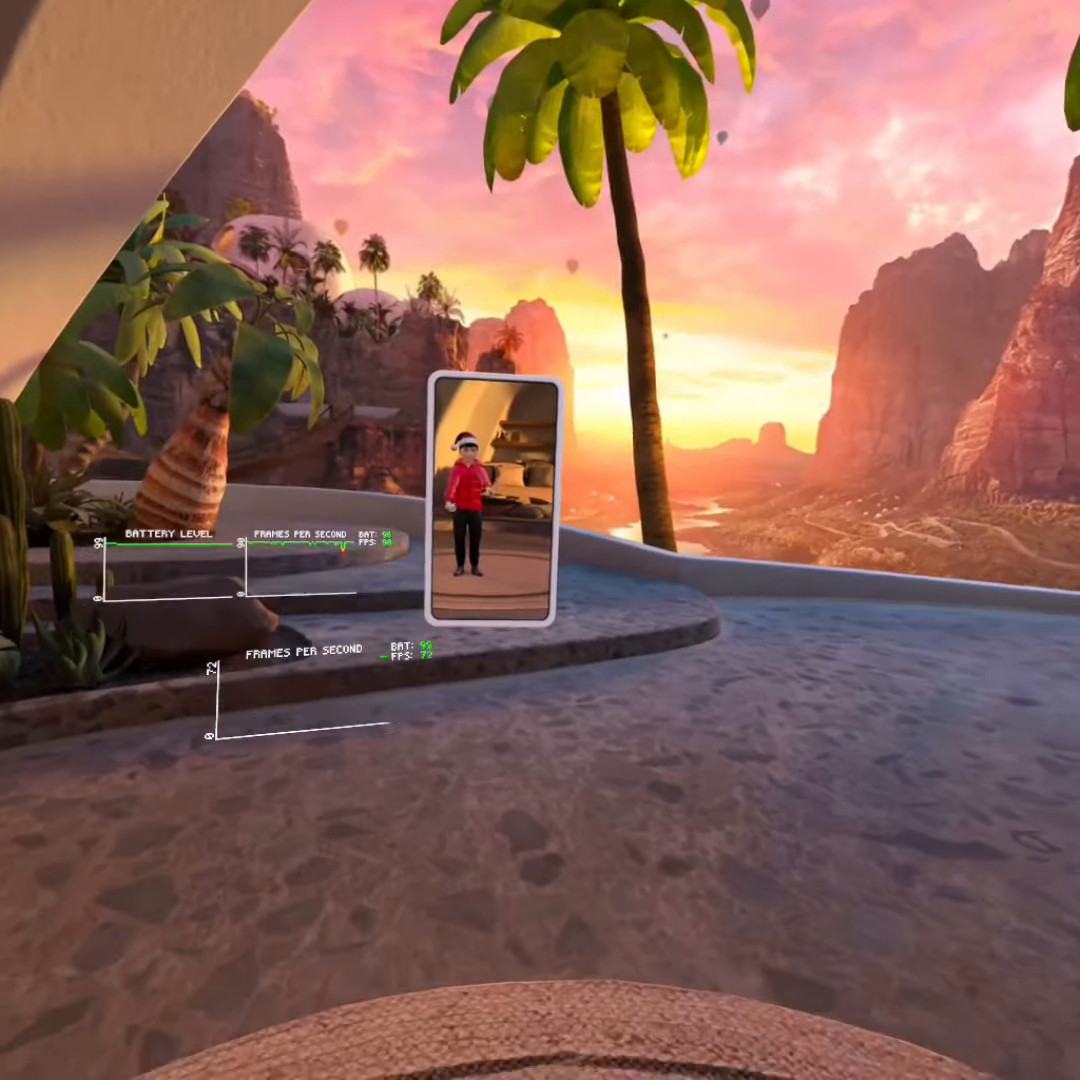
{"action": "mouse_move", "coordinate": [540, 540]}
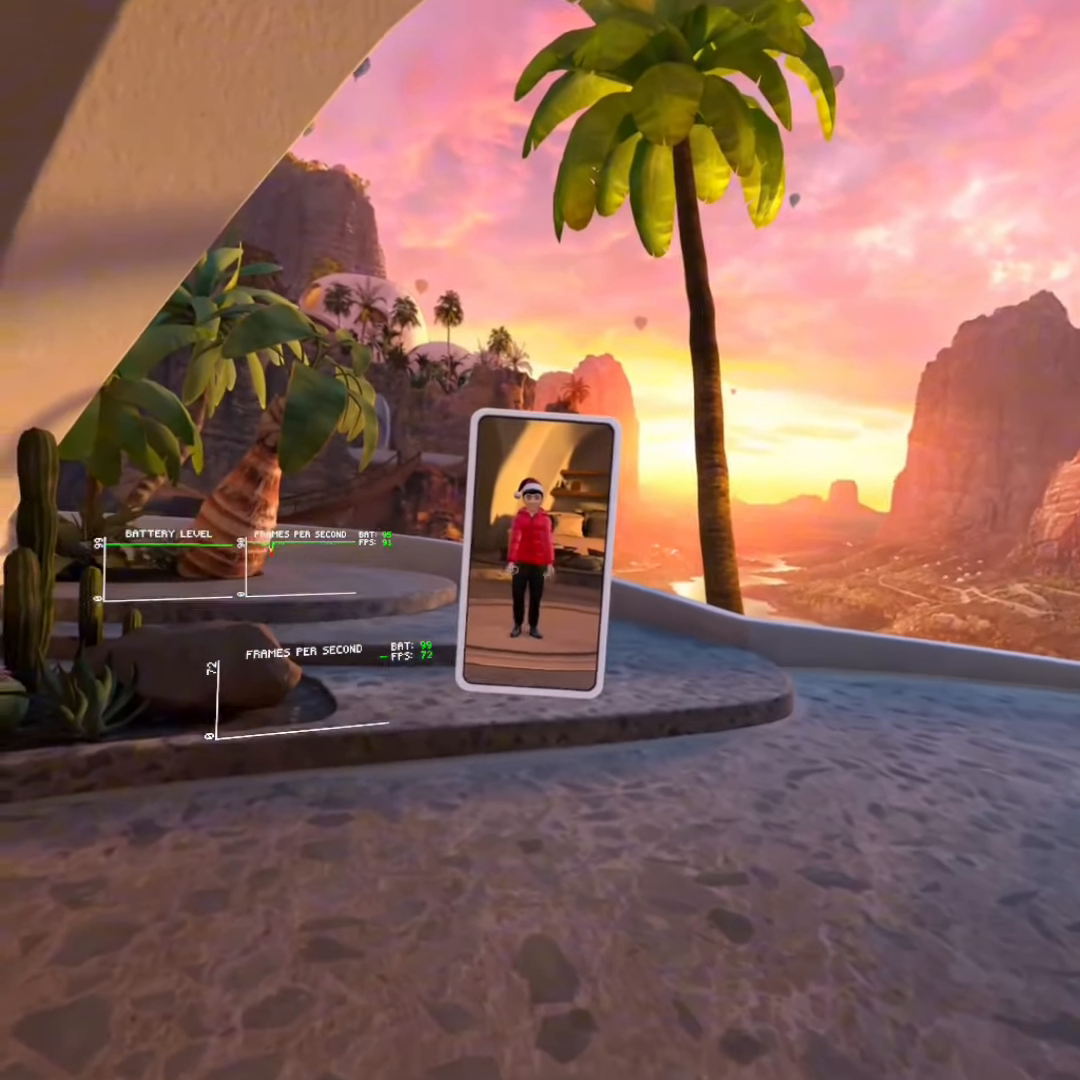
{"action": "mouse_move", "coordinate": [540, 540]}
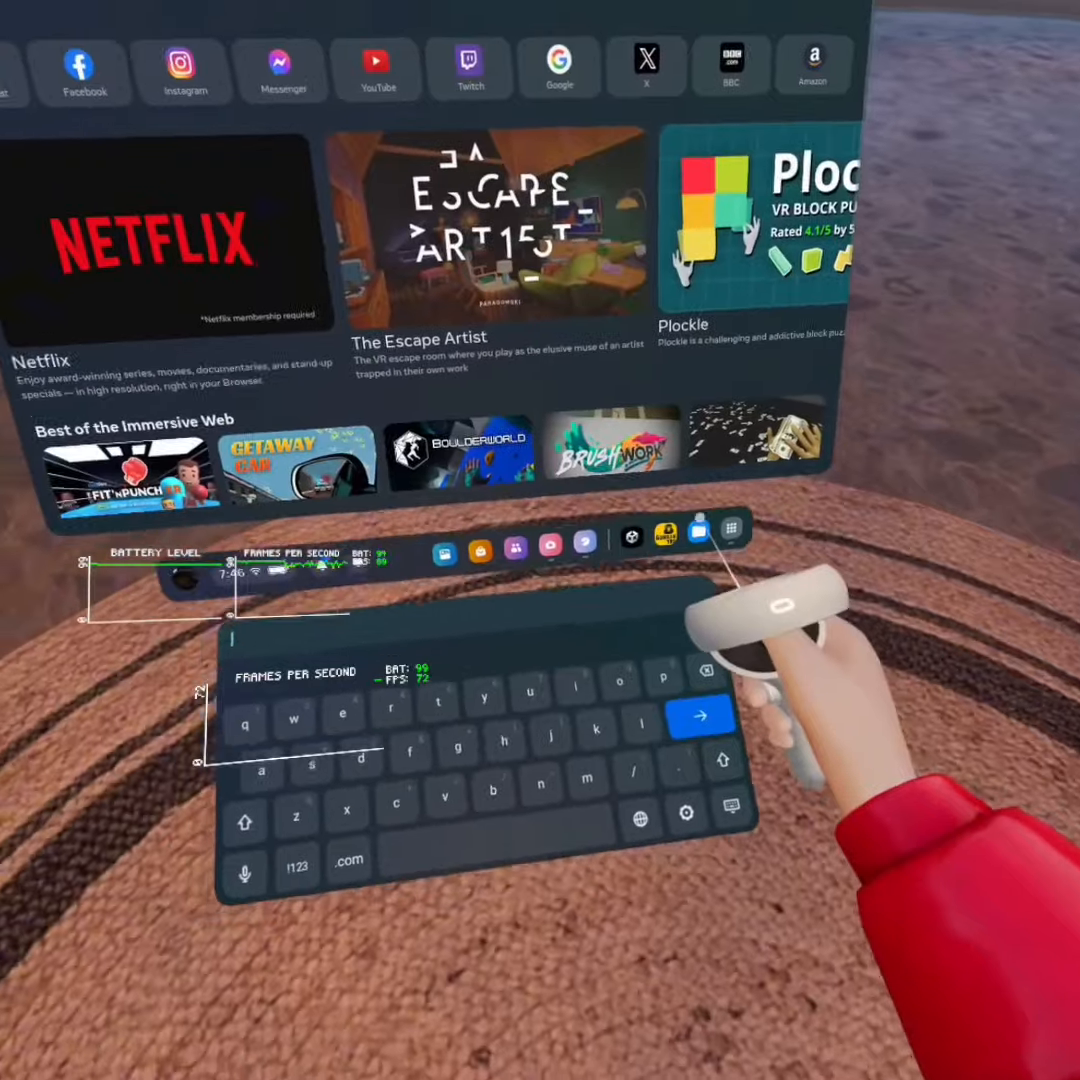
Search 'xr nat' in the browser and open the XR Native Android File Manager itch.io page.
{"action": "type", "text": "x"}
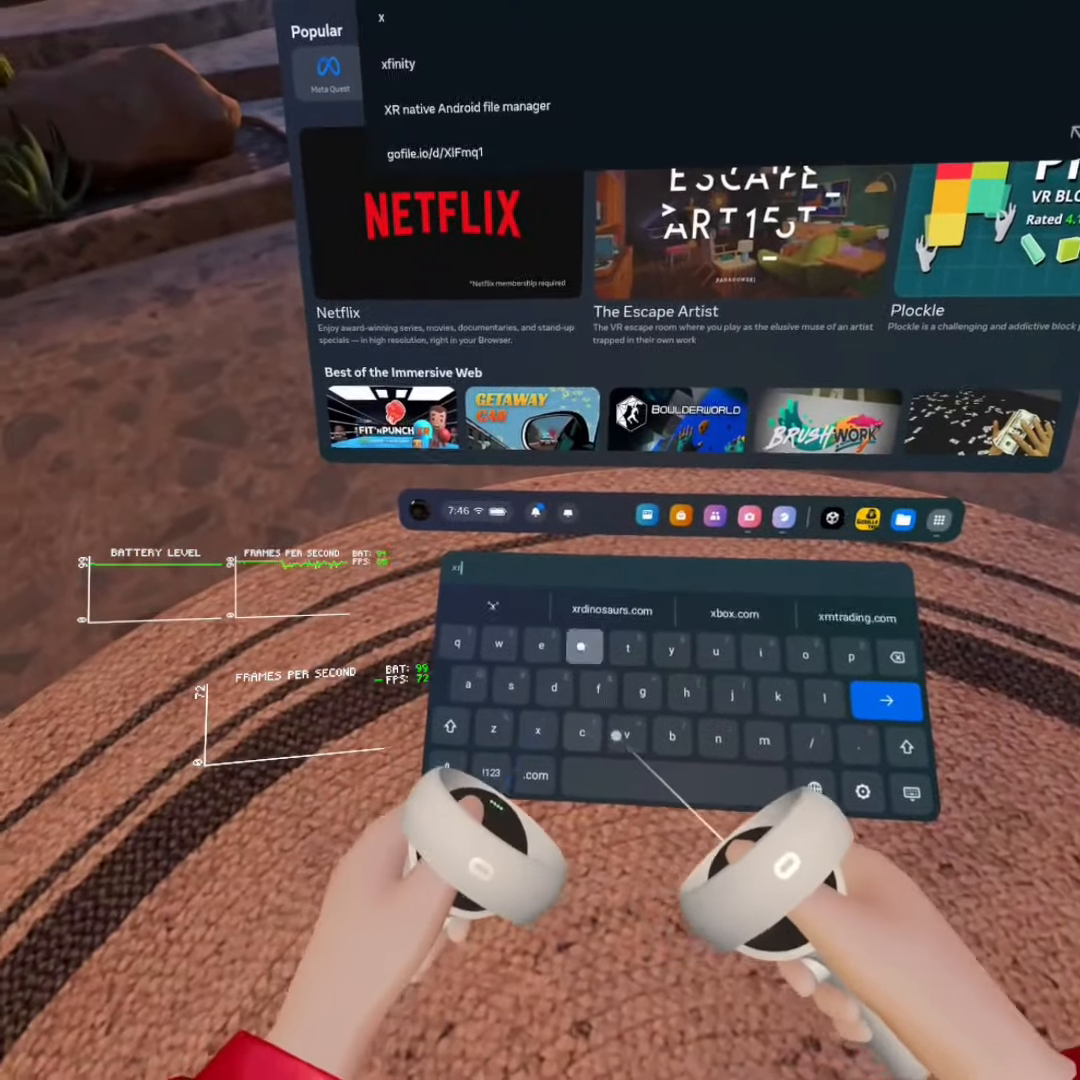
{"action": "type", "text": "r nat"}
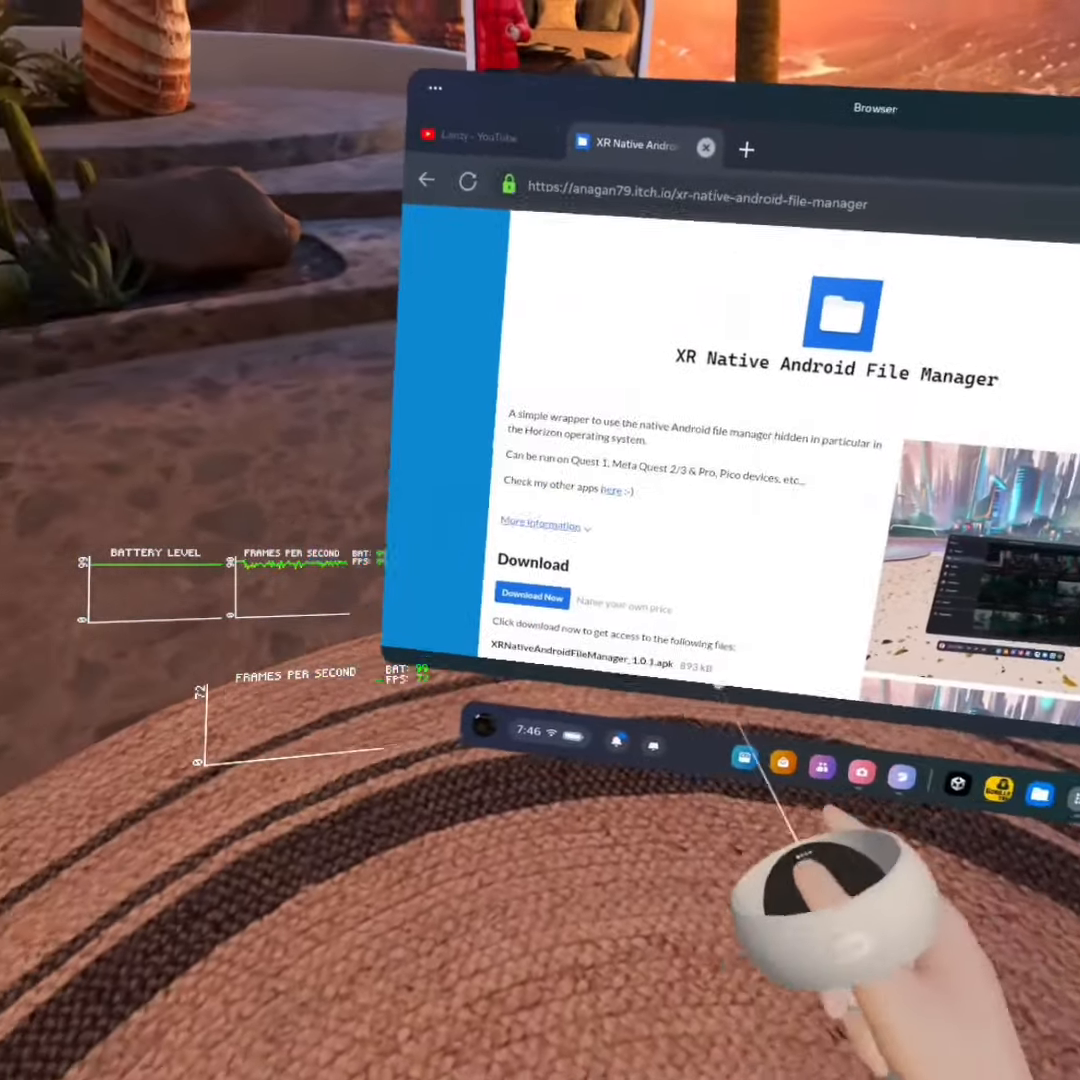
Download the XR Native Android File Manager APK via 'No thanks, just take me to the downloads'.
{"action": "left_click", "coordinate": [532, 596]}
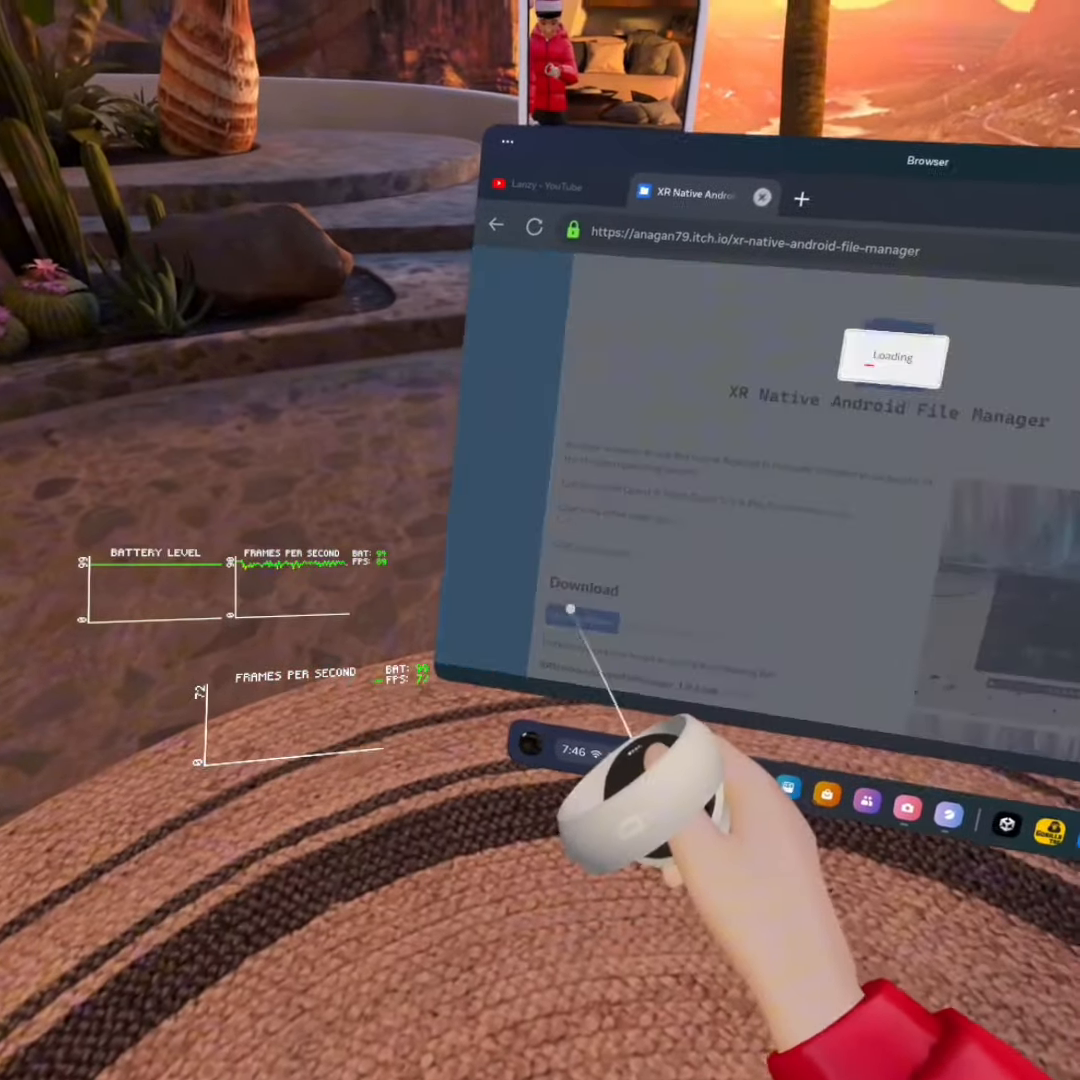
{"action": "left_click", "coordinate": [582, 622]}
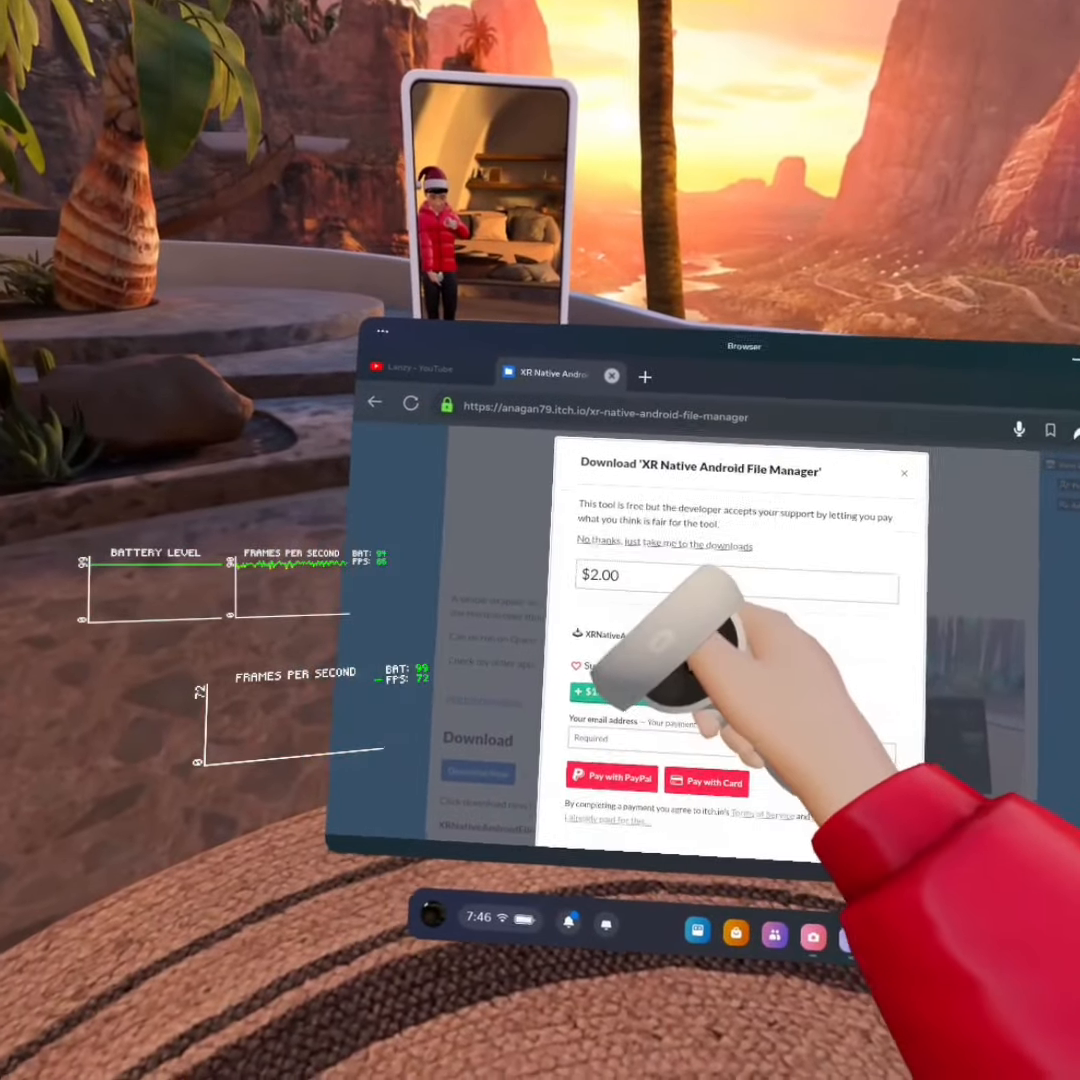
{"action": "left_click", "coordinate": [663, 544]}
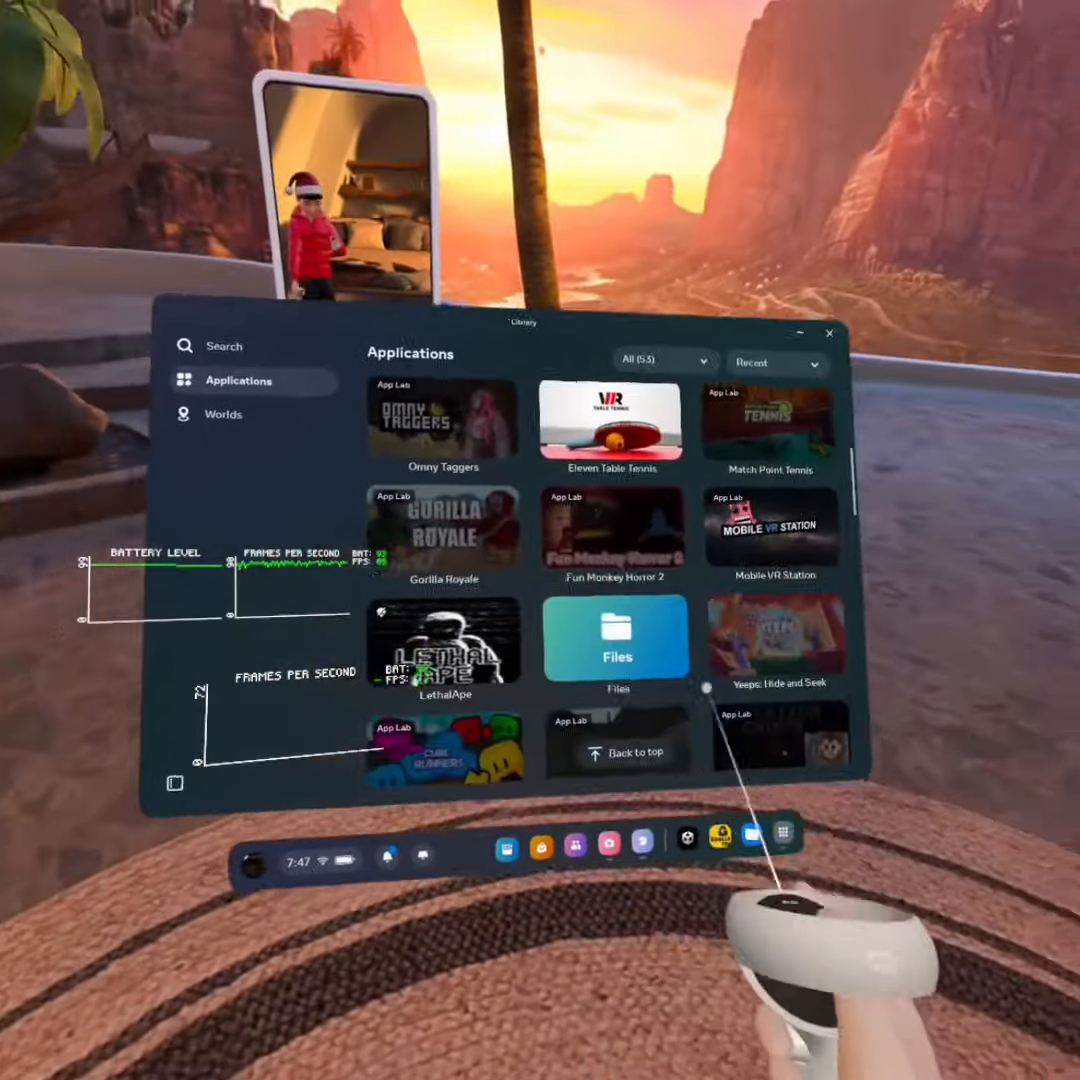
Launch Mobile VR Station from the Library's Applications grid.
{"action": "left_click", "coordinate": [772, 525]}
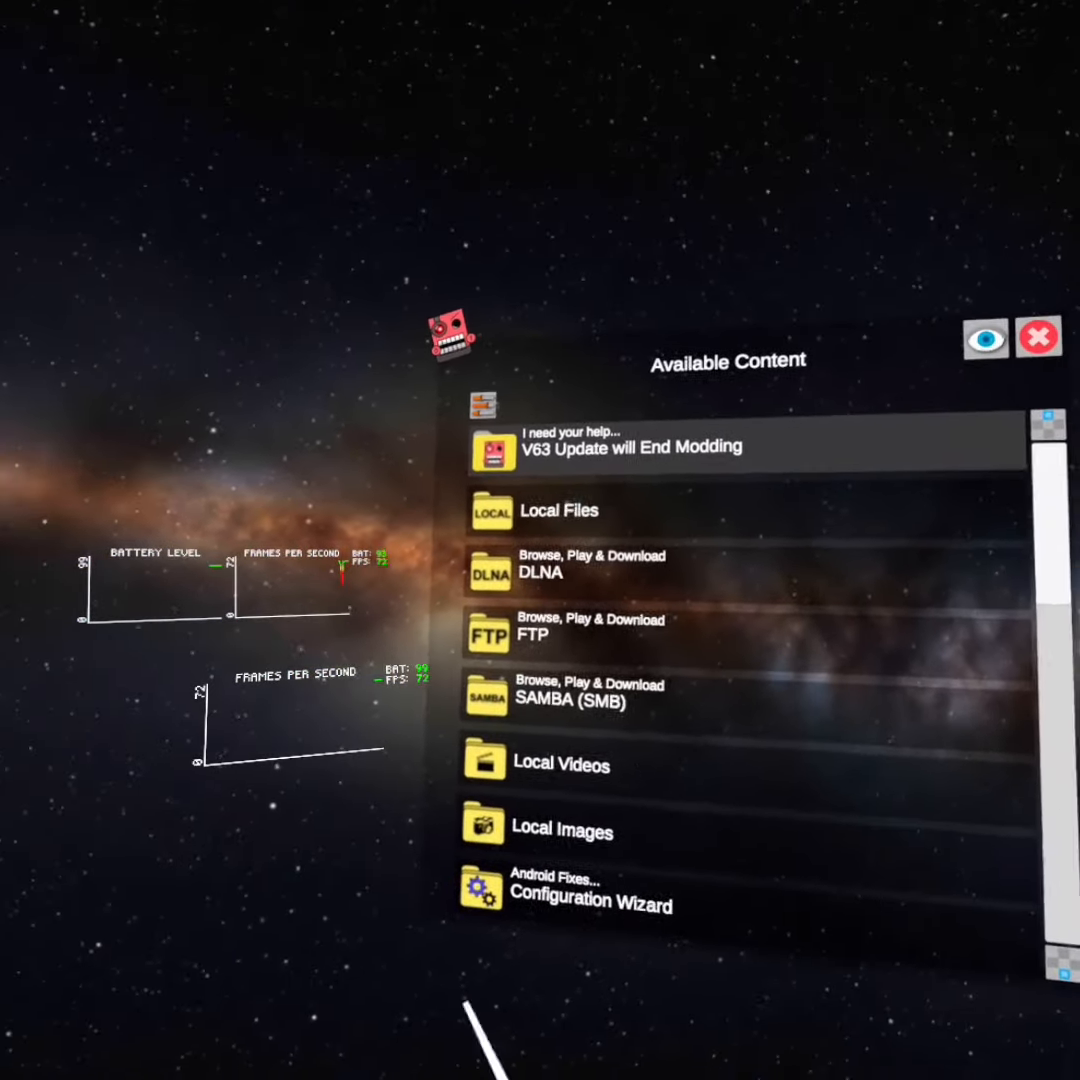
Browse Local Files to the Downloads folder and install the XR Native Android File Manager APK.
{"action": "left_click", "coordinate": [559, 510]}
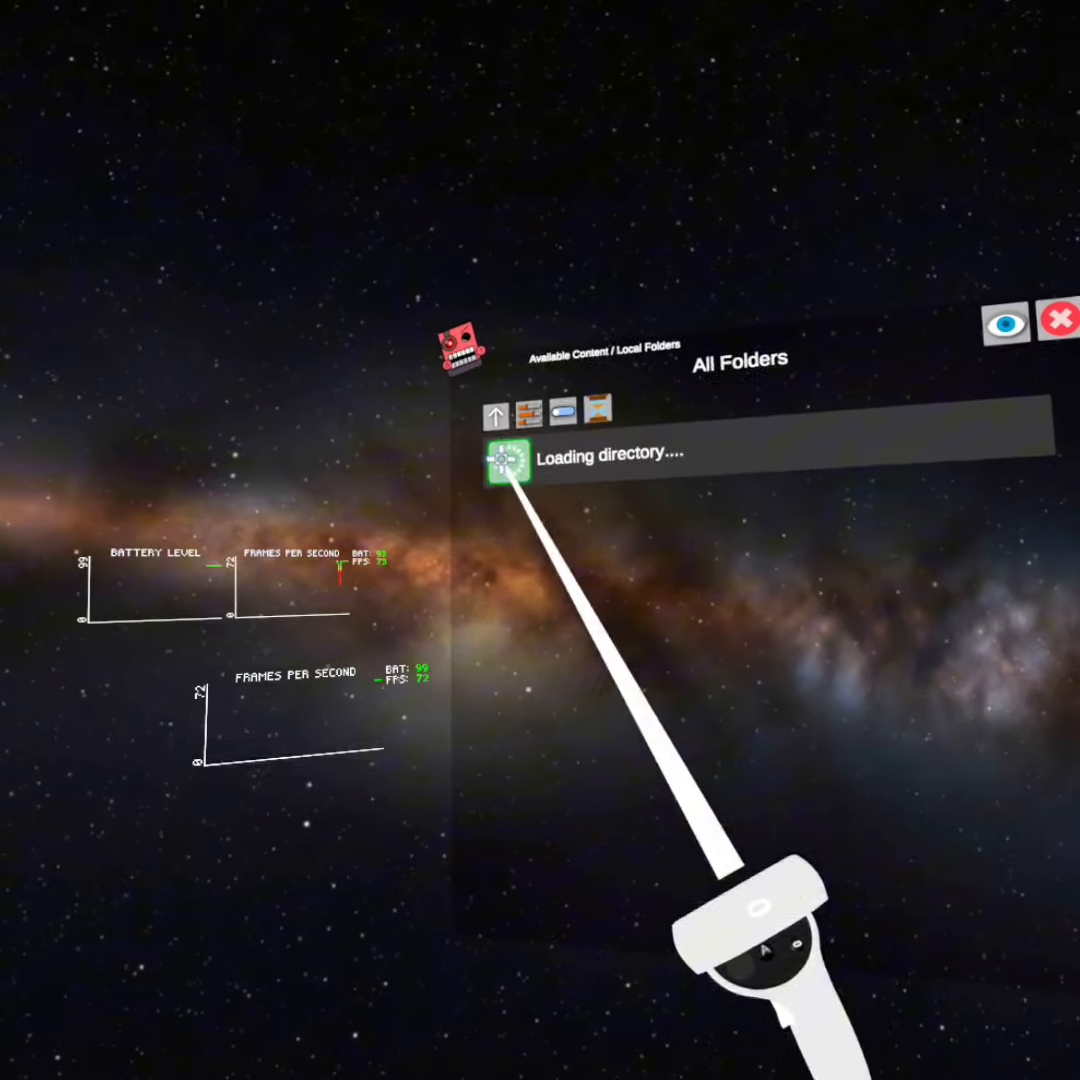
{"action": "left_click", "coordinate": [515, 462]}
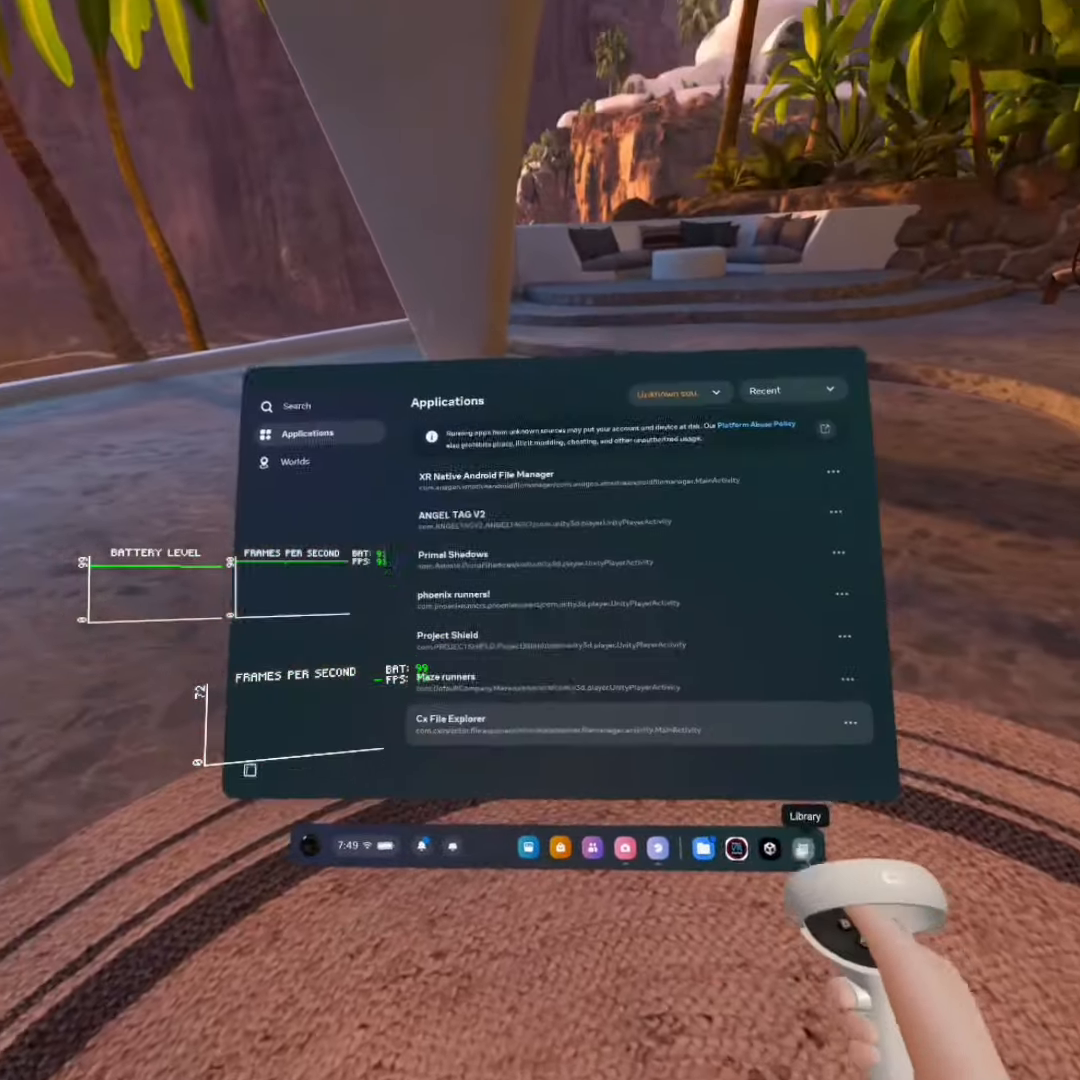
Filter the Library to Unknown sources and launch XR Native Android File Manager.
{"action": "left_click", "coordinate": [453, 474]}
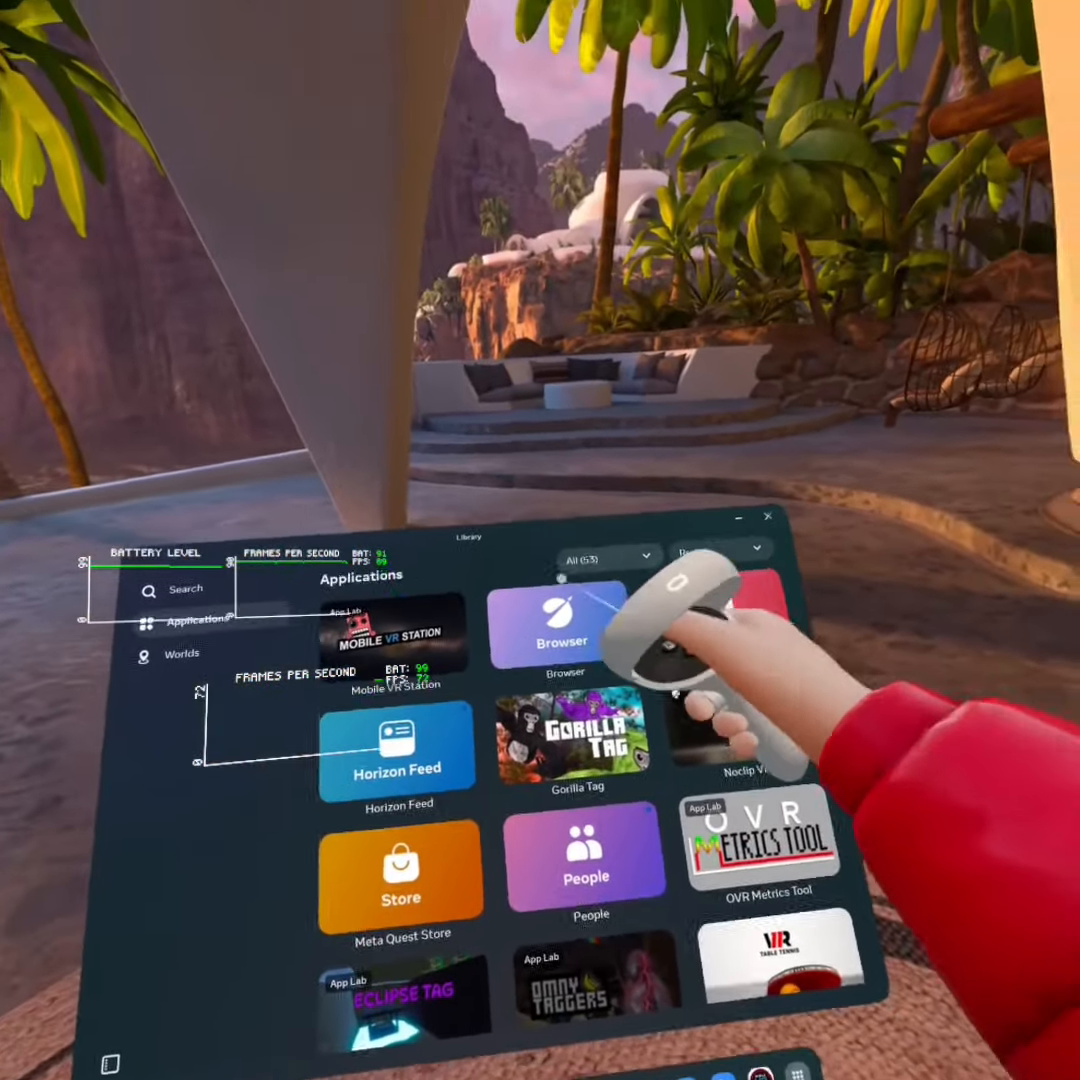
{"action": "left_click", "coordinate": [612, 558]}
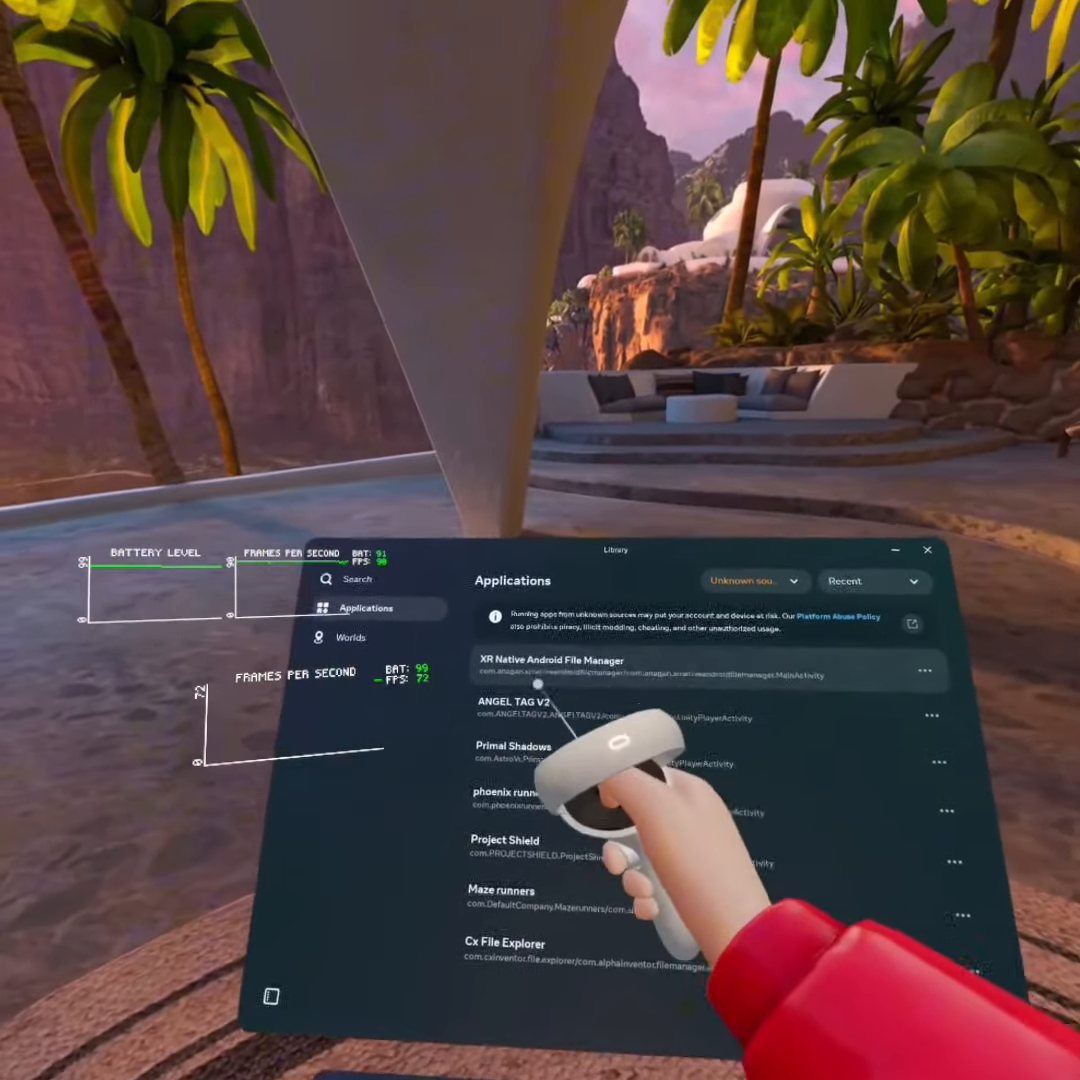
{"action": "left_click", "coordinate": [548, 660]}
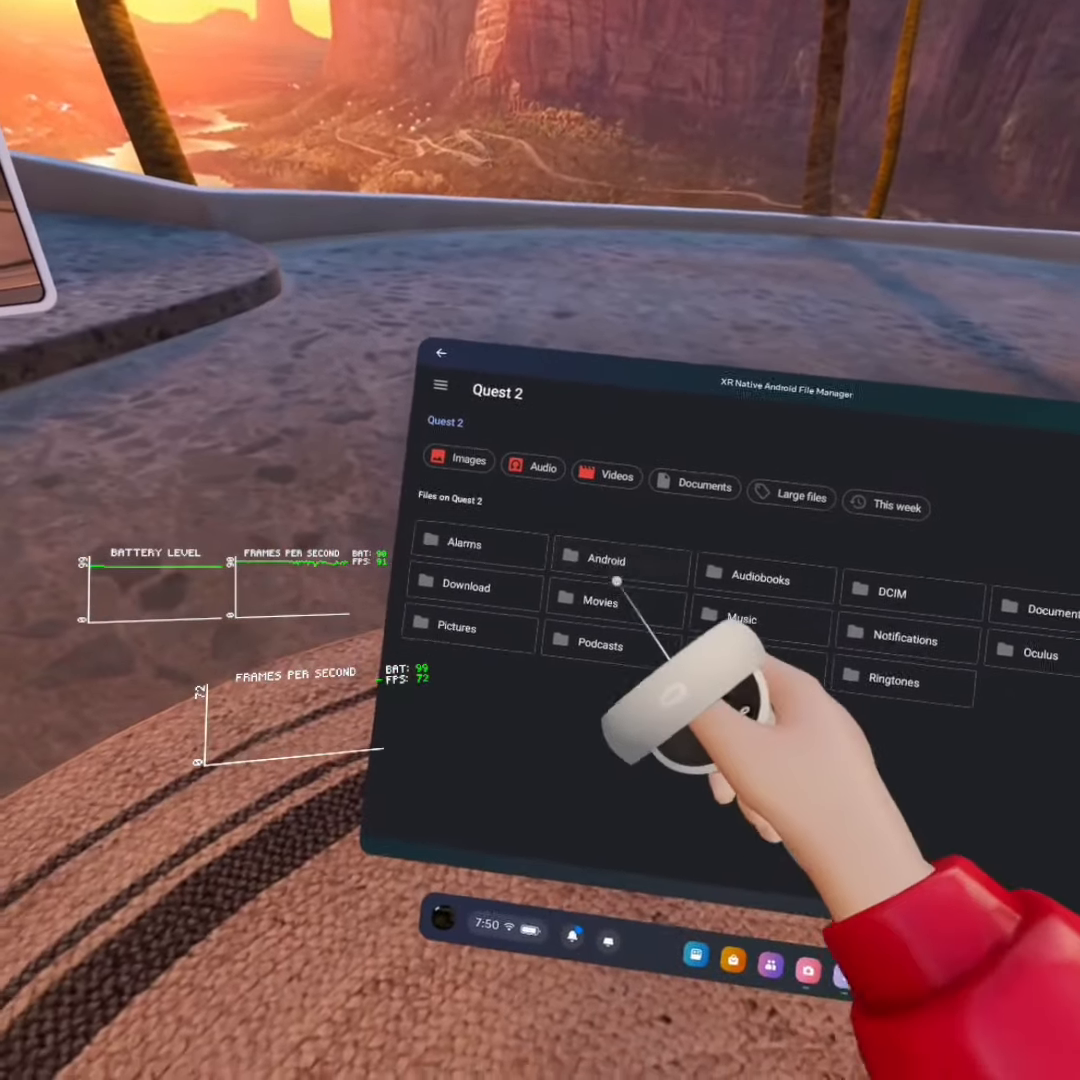
Open Android > obb and select the com.noclip.vr folder's options.
{"action": "left_click", "coordinate": [616, 559]}
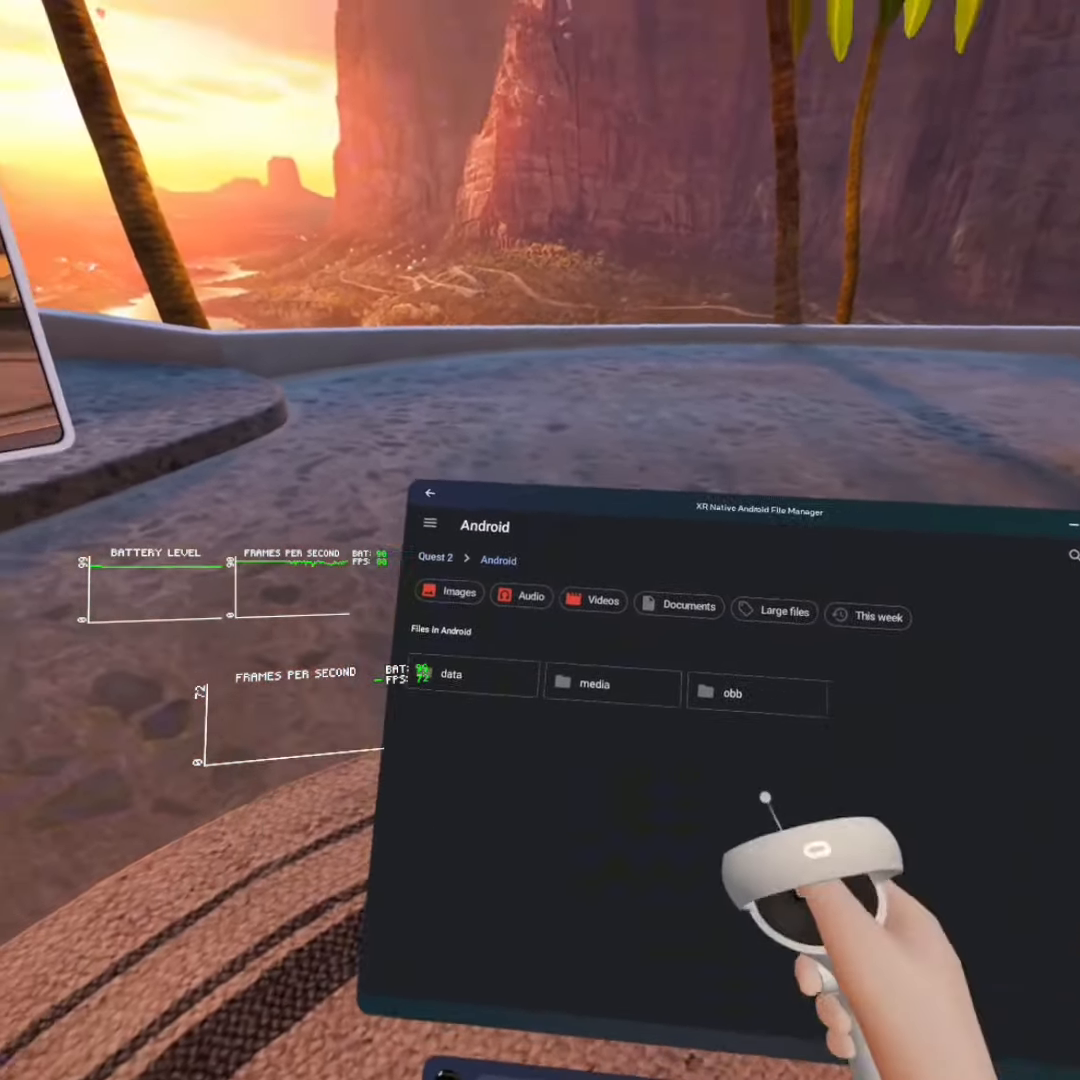
{"action": "left_click", "coordinate": [732, 693]}
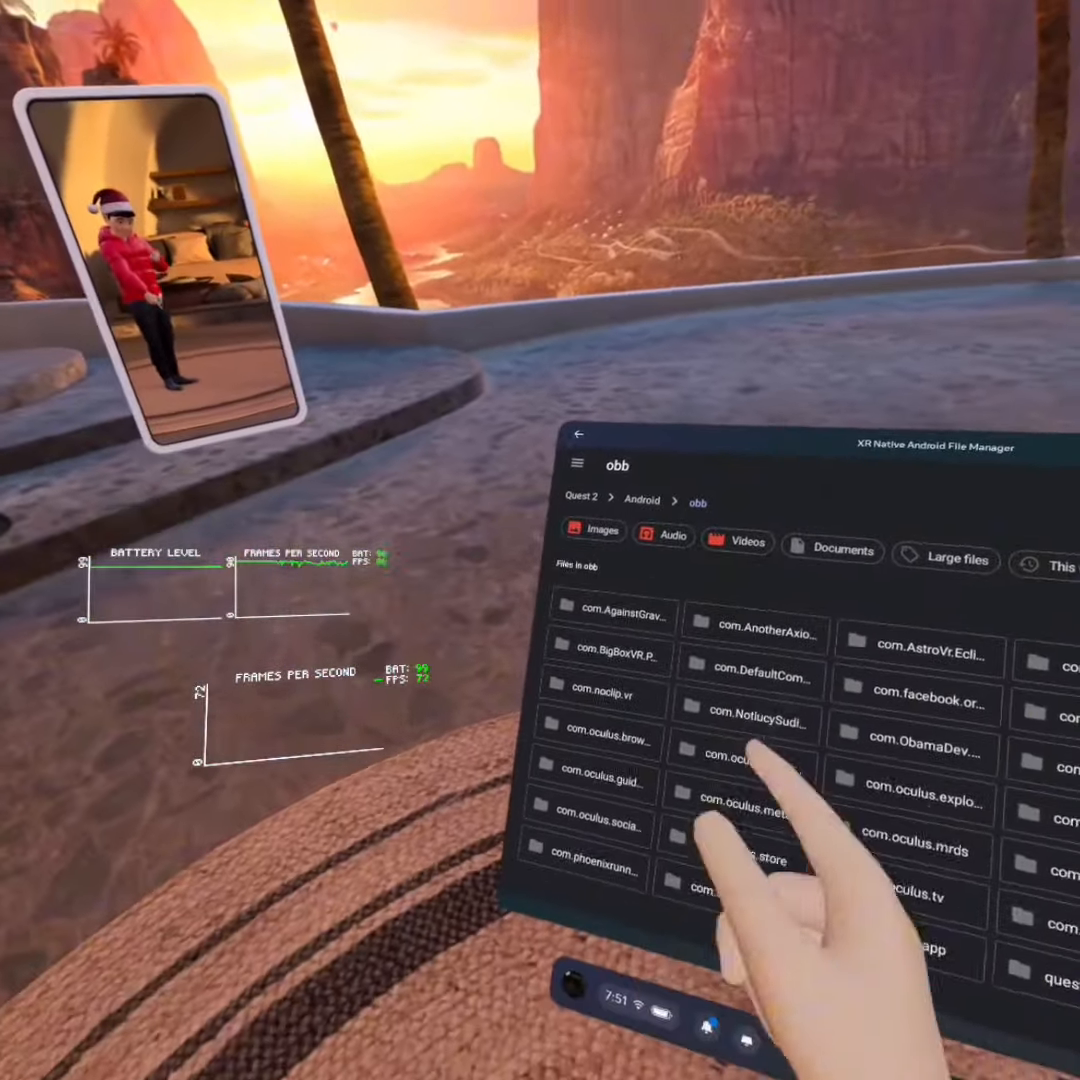
{"action": "left_click", "coordinate": [600, 690]}
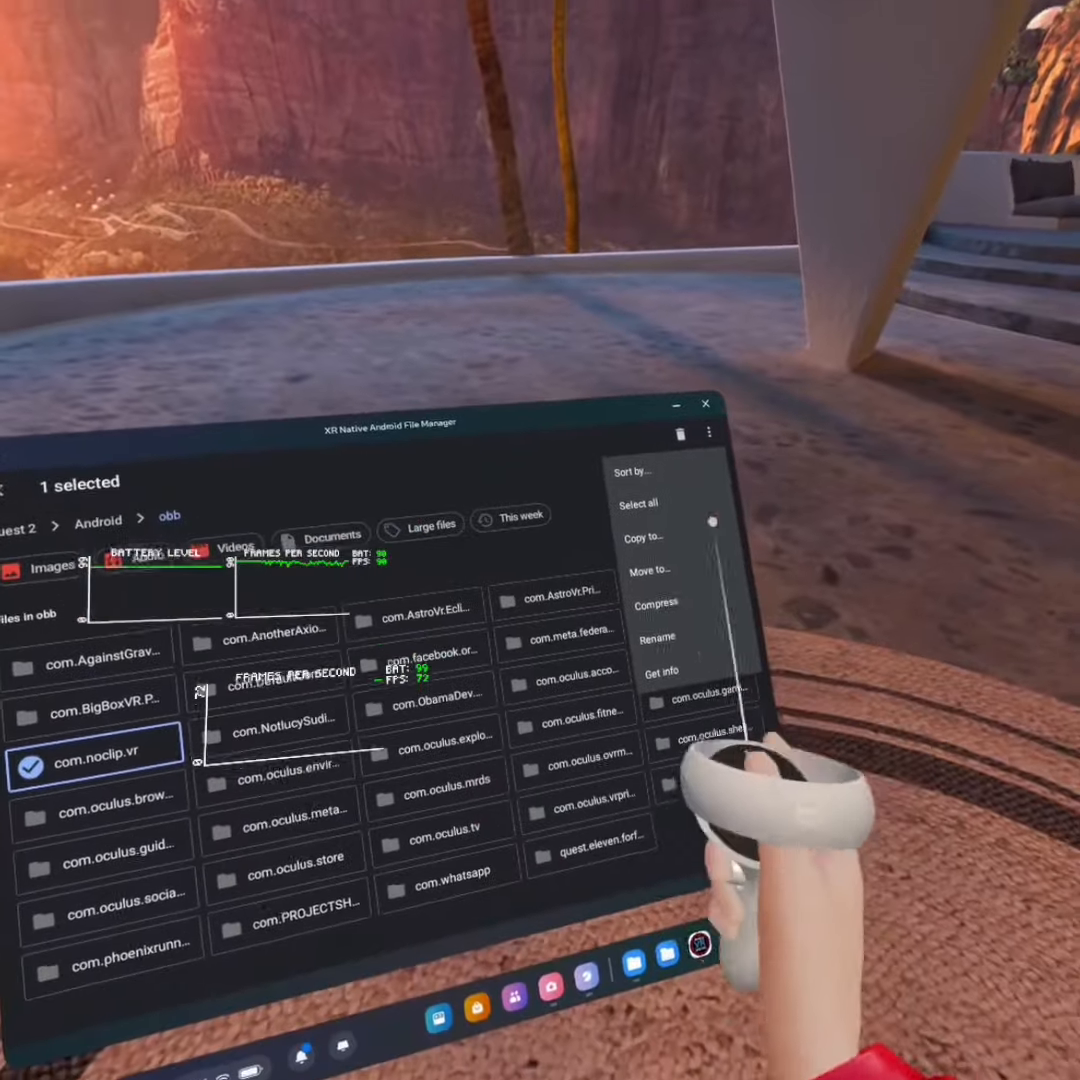
Rename the com.noclip.vr obb folder to com.noclip.vr123.
{"action": "left_click", "coordinate": [658, 638]}
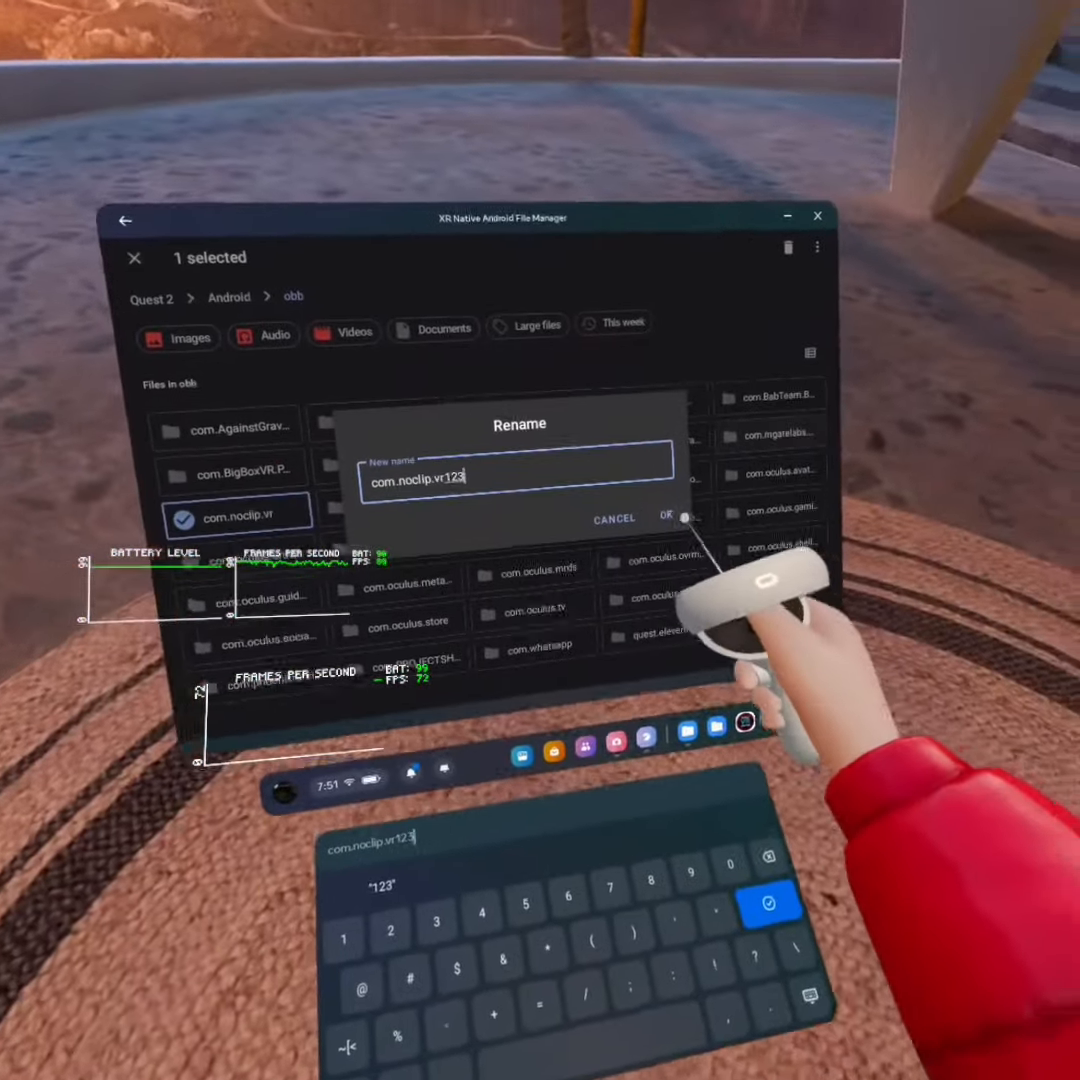
{"action": "left_click", "coordinate": [665, 518]}
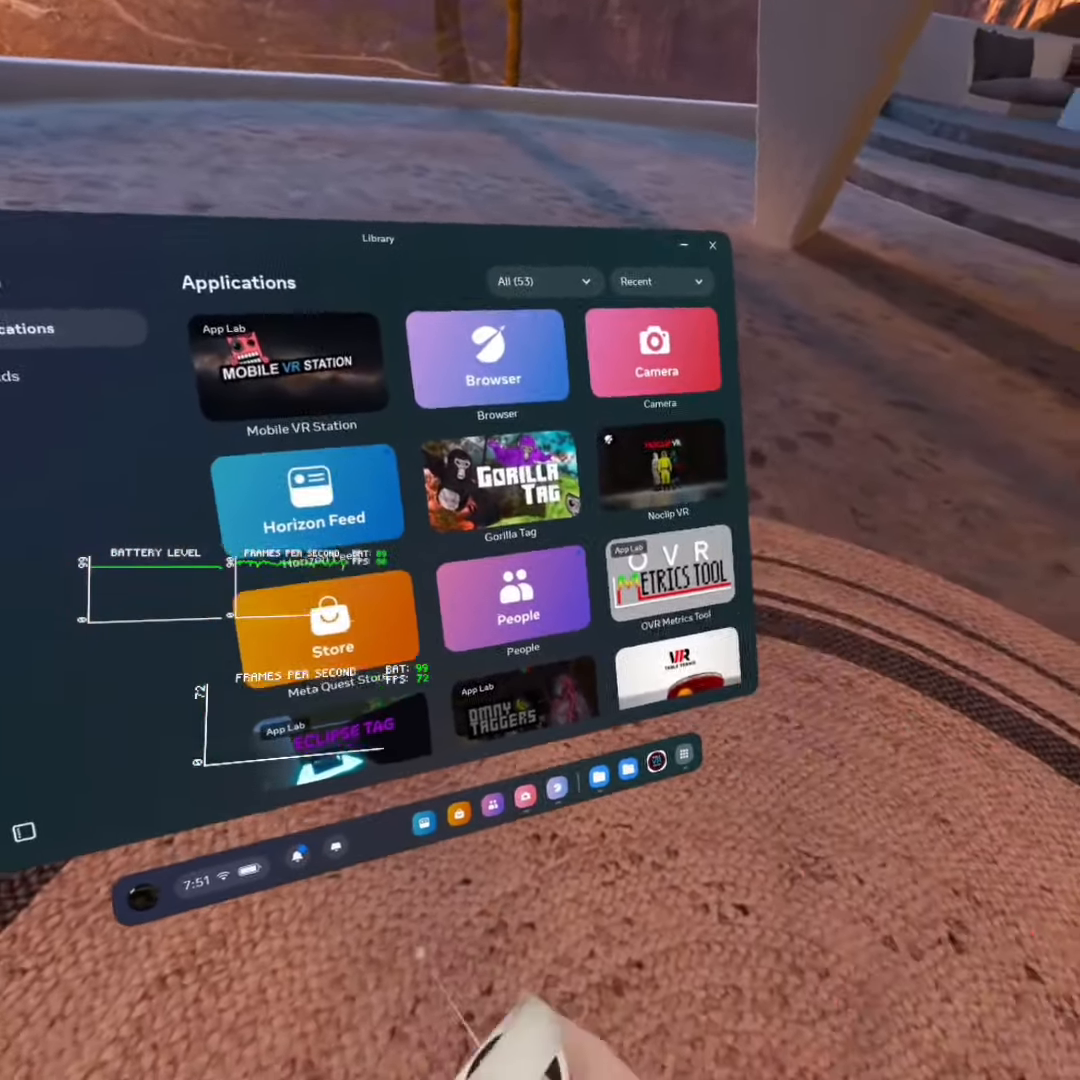
Uninstall Noclip VR, dismiss the Restore App popup, and return to the file manager.
{"action": "left_click", "coordinate": [662, 470]}
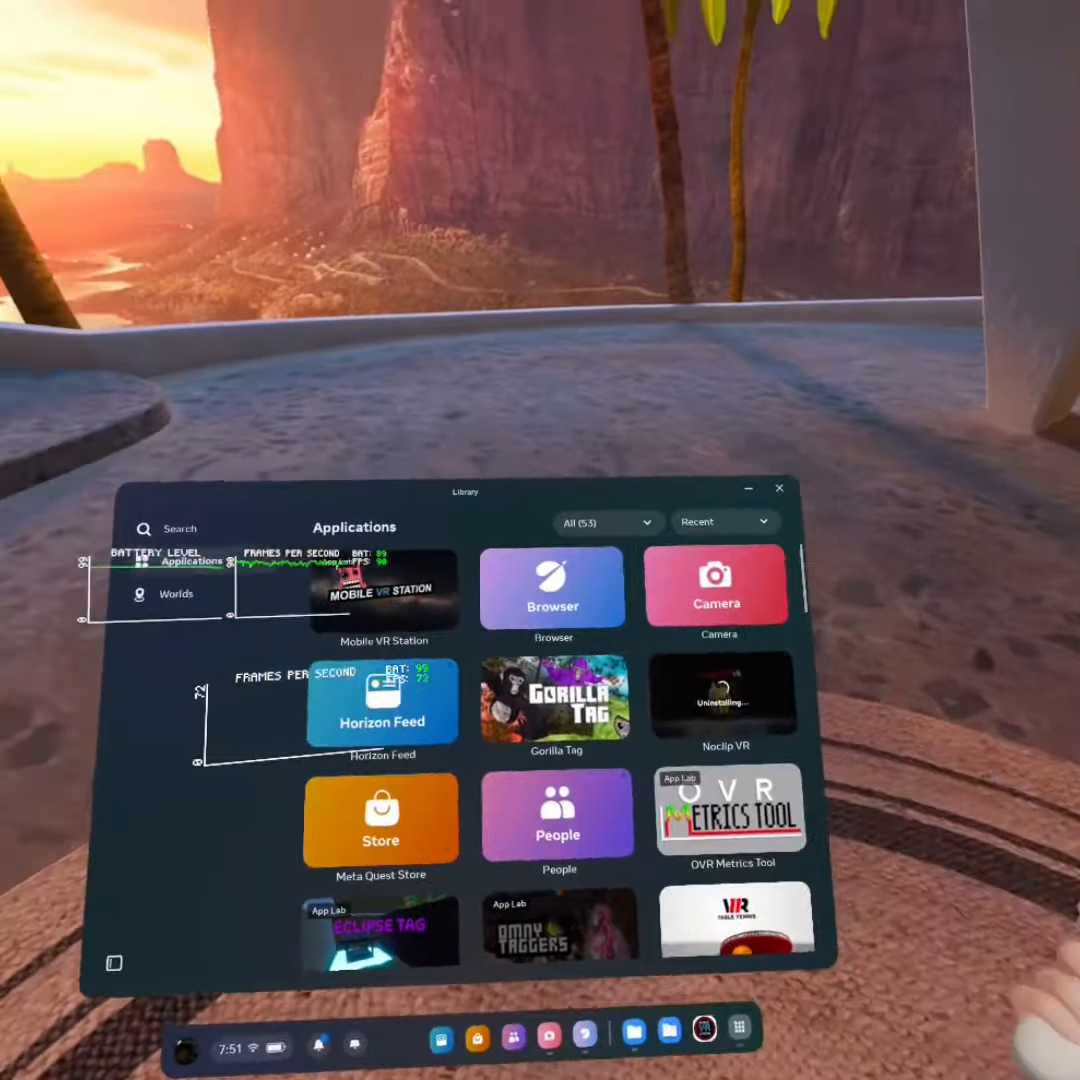
{"action": "left_click", "coordinate": [724, 694]}
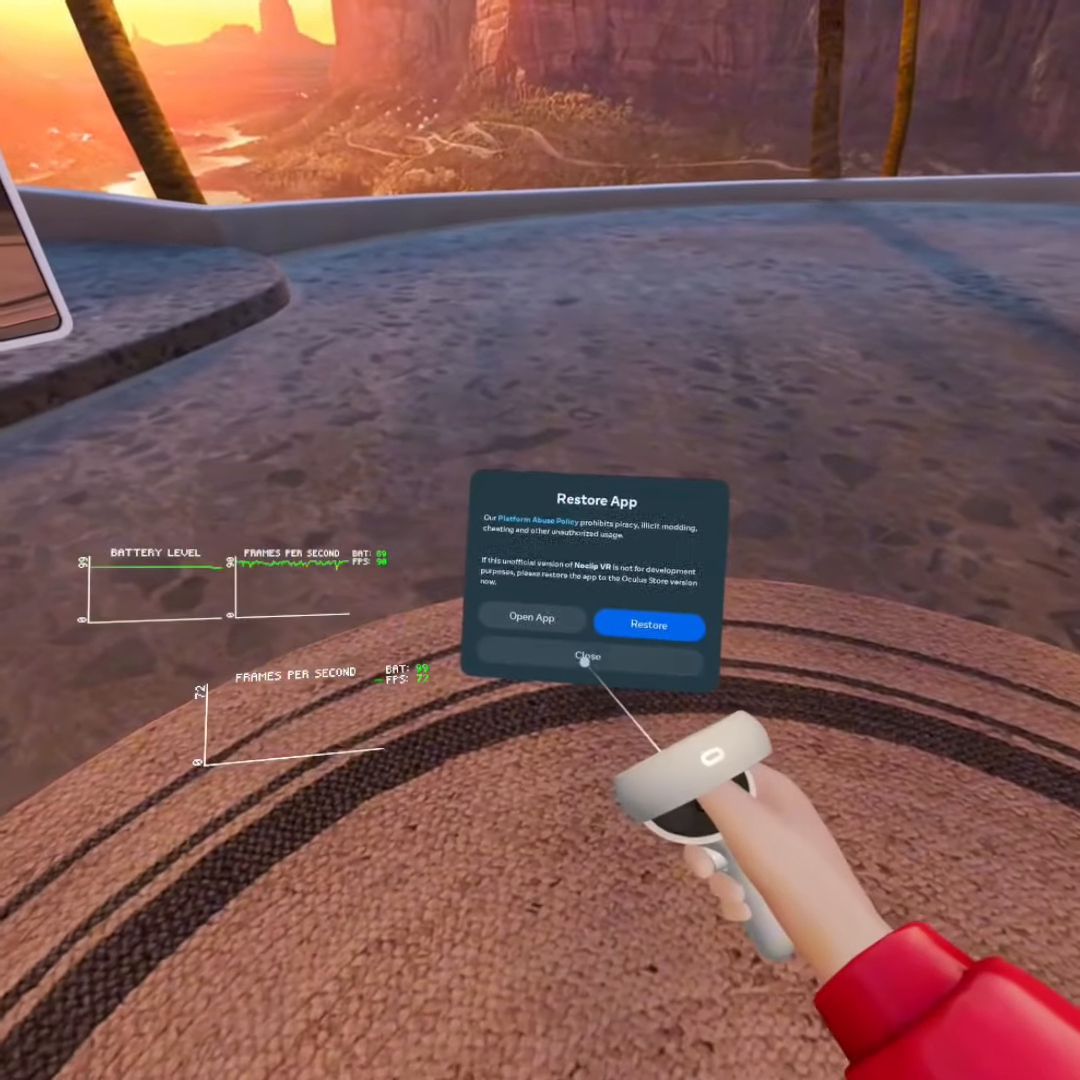
{"action": "left_click", "coordinate": [592, 657]}
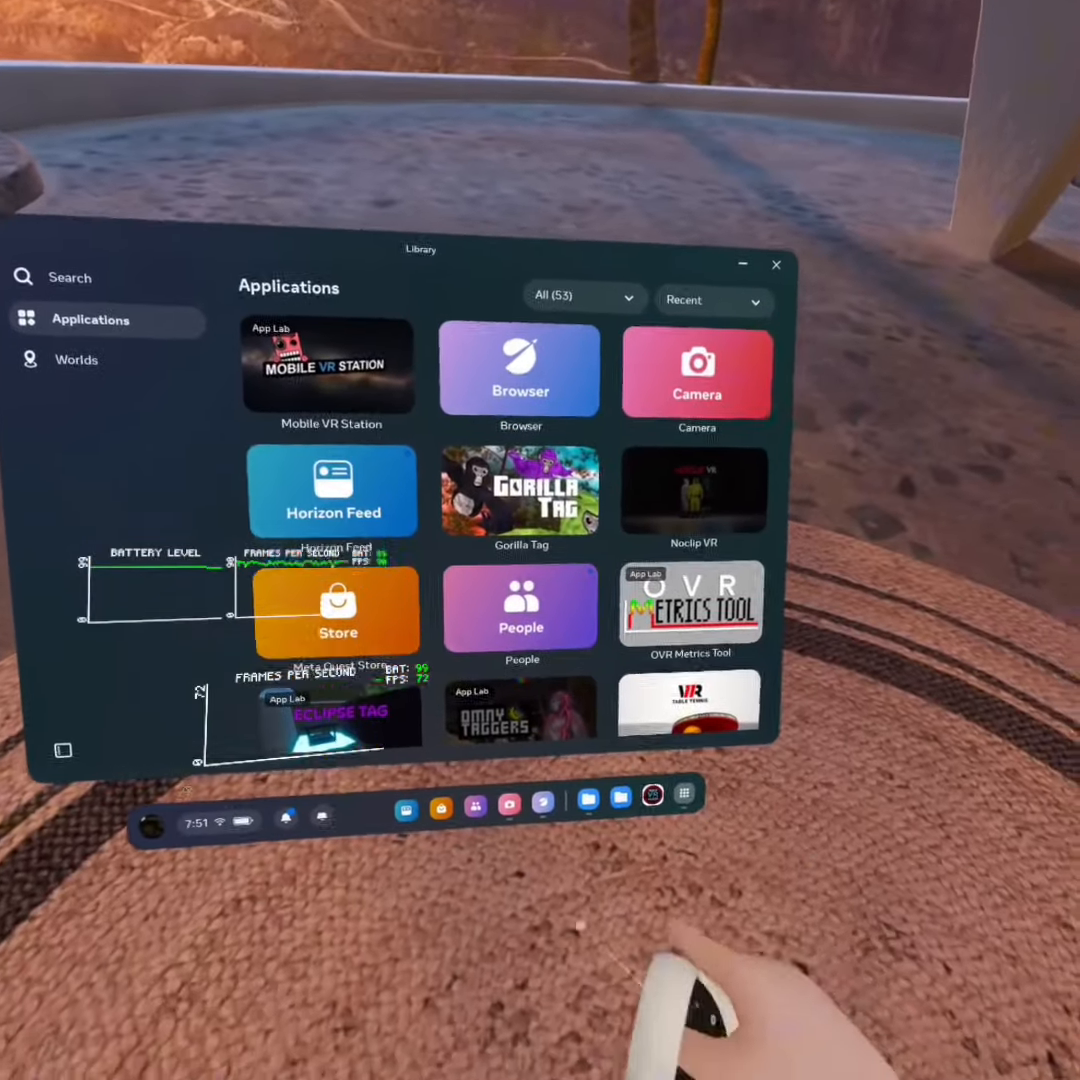
{"action": "left_click", "coordinate": [637, 815]}
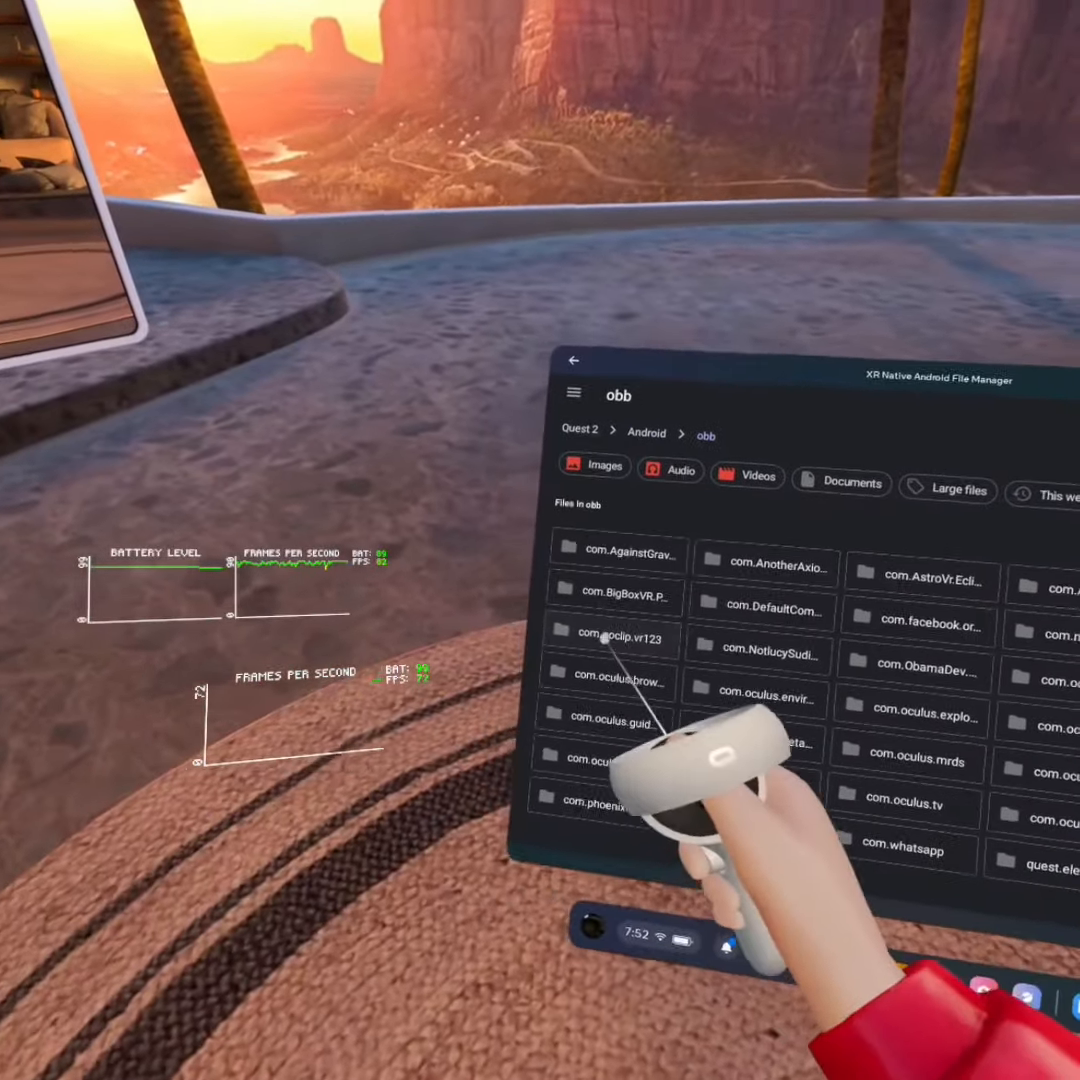
Install the NoClip VR APK from Downloads, accepting the unknown apps warning.
{"action": "left_click", "coordinate": [574, 392]}
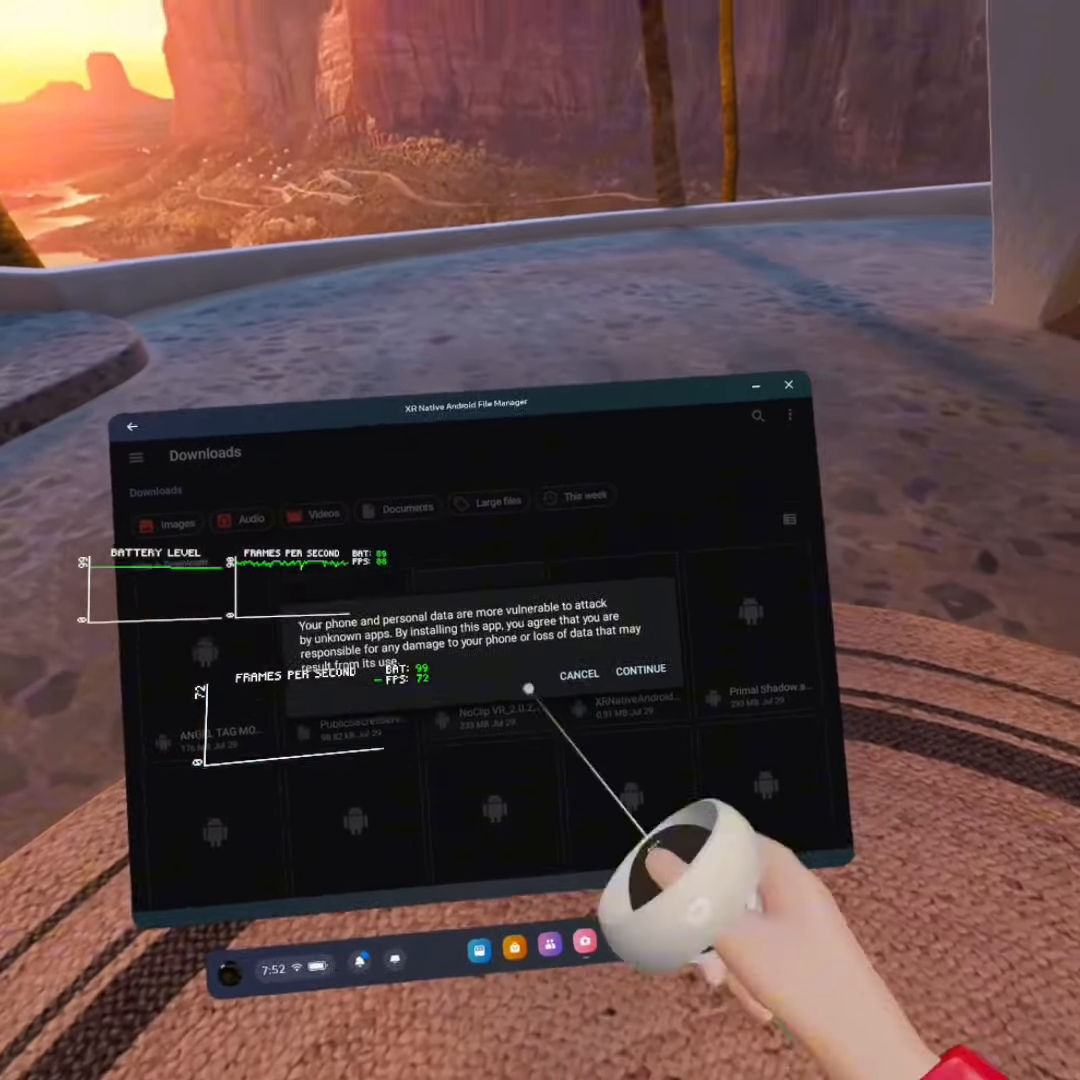
{"action": "left_click", "coordinate": [641, 670]}
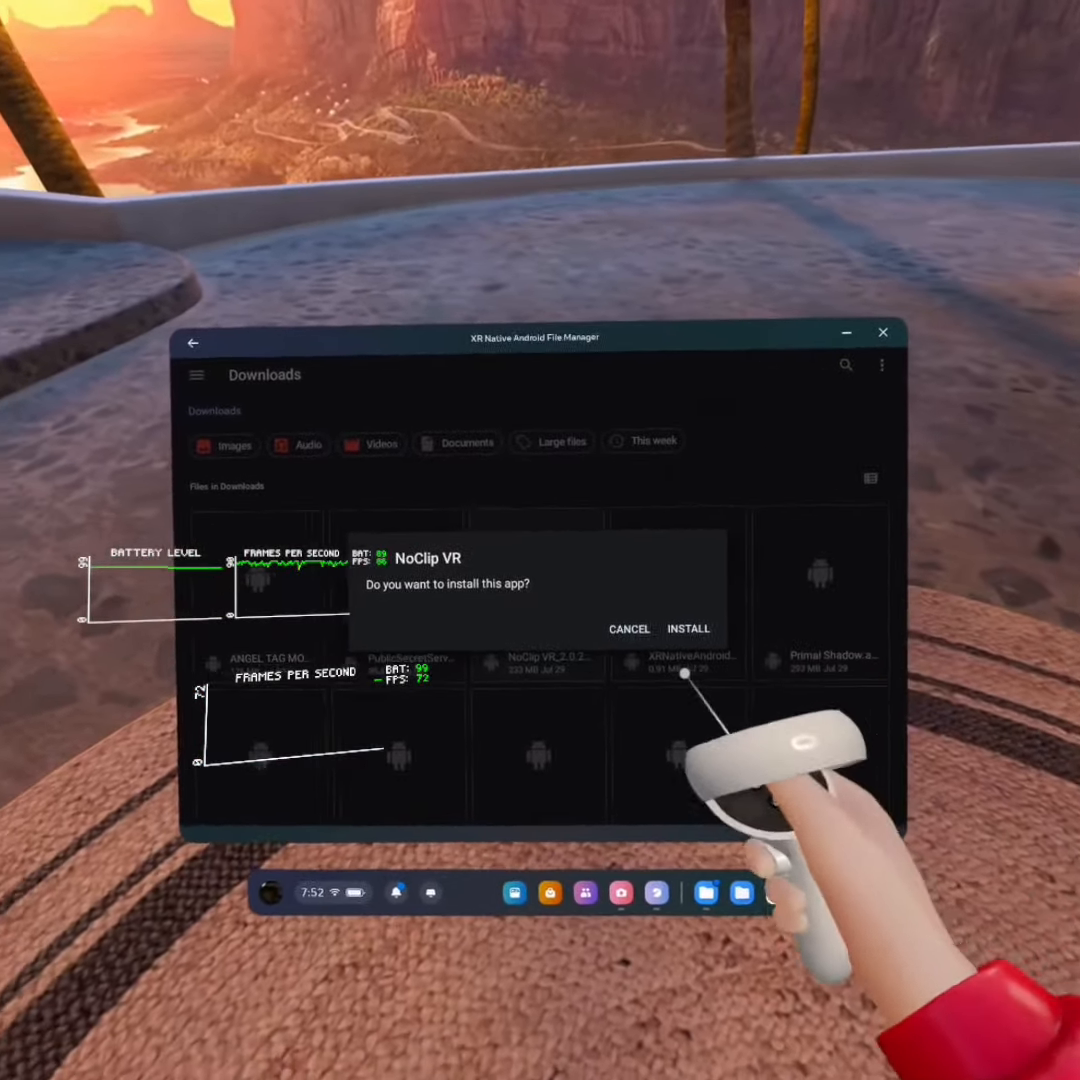
{"action": "left_click", "coordinate": [688, 628]}
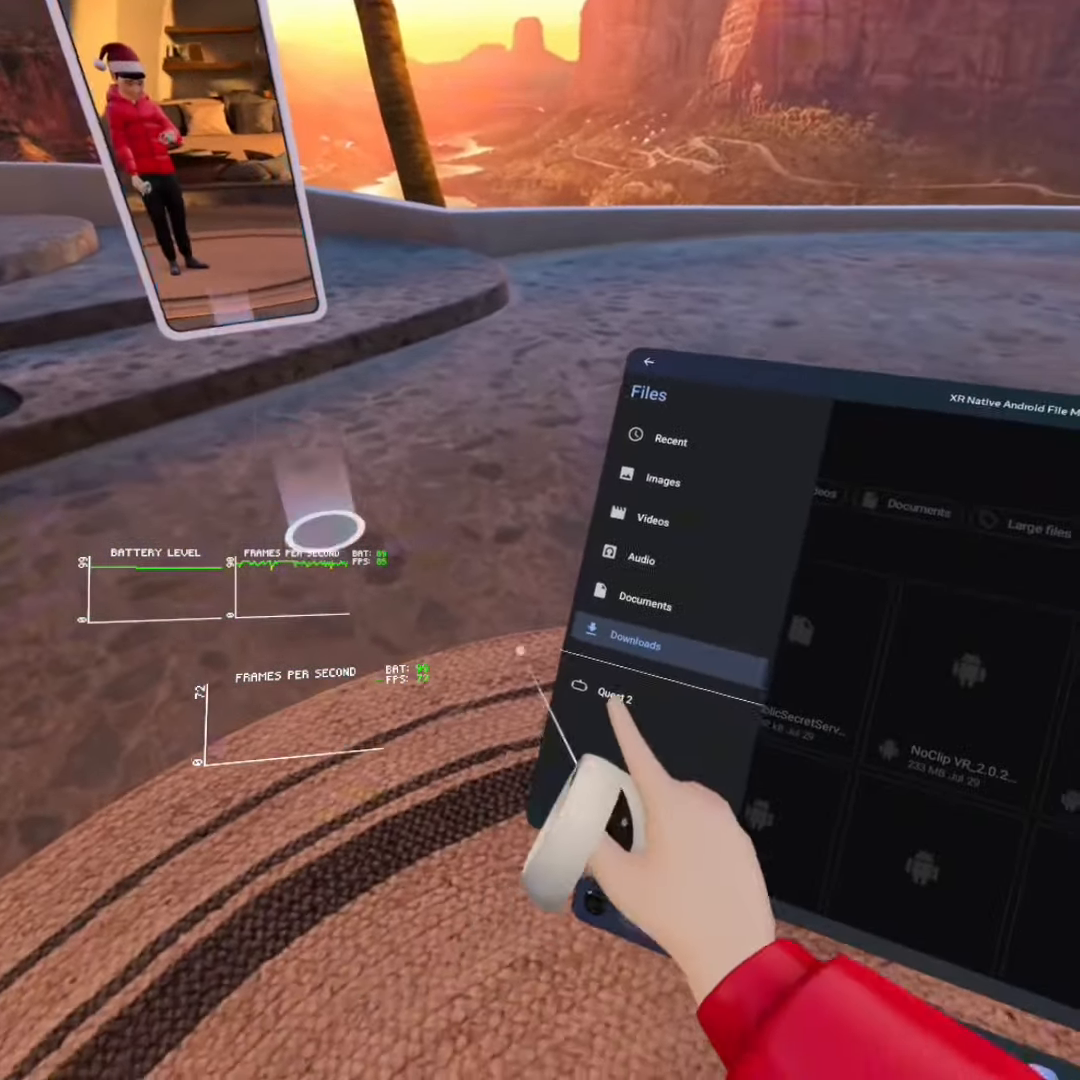
In Quest 2 > Android > obb, rename com.noclip.vr123 back to com.noclip.vr.
{"action": "left_click", "coordinate": [618, 713]}
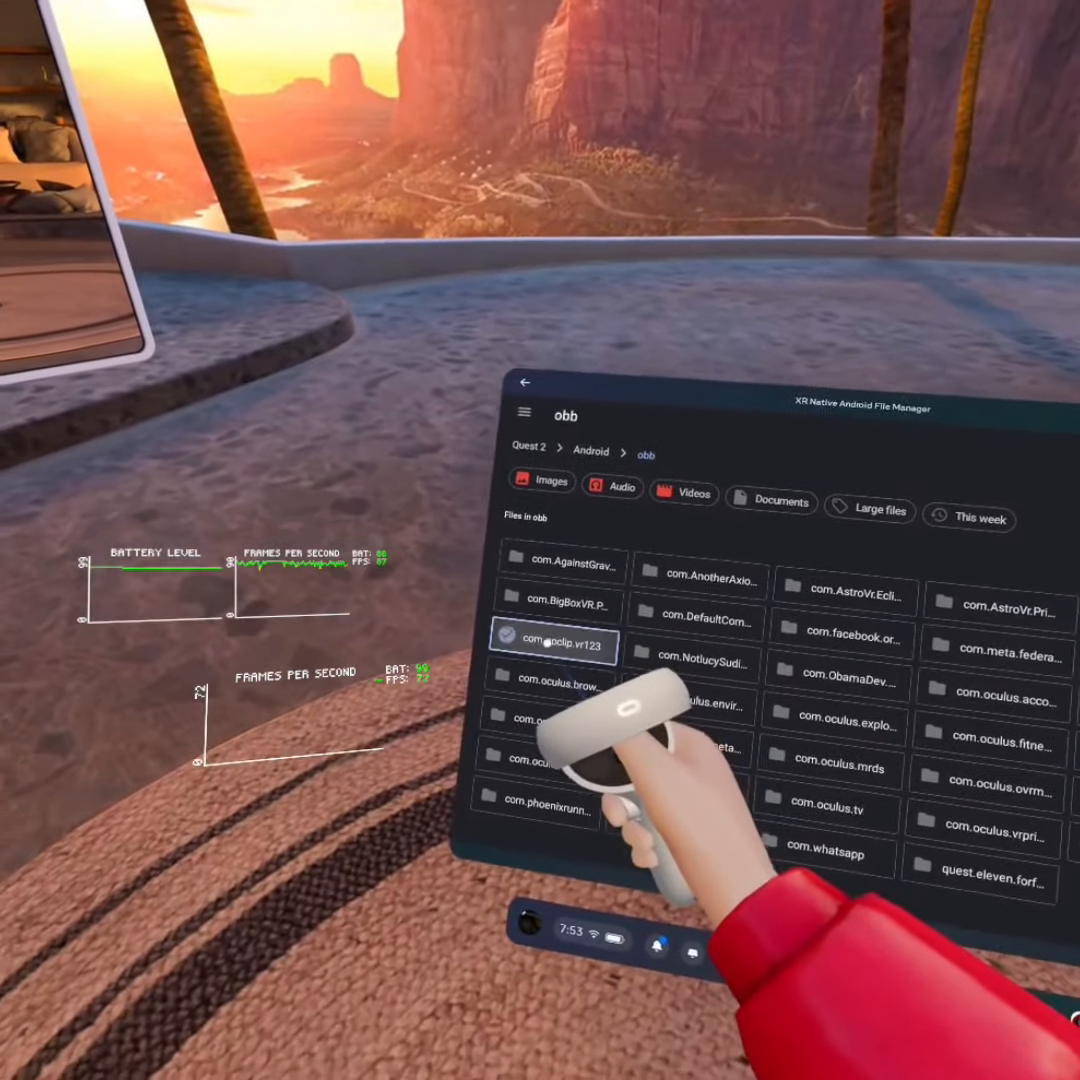
{"action": "left_click", "coordinate": [667, 490]}
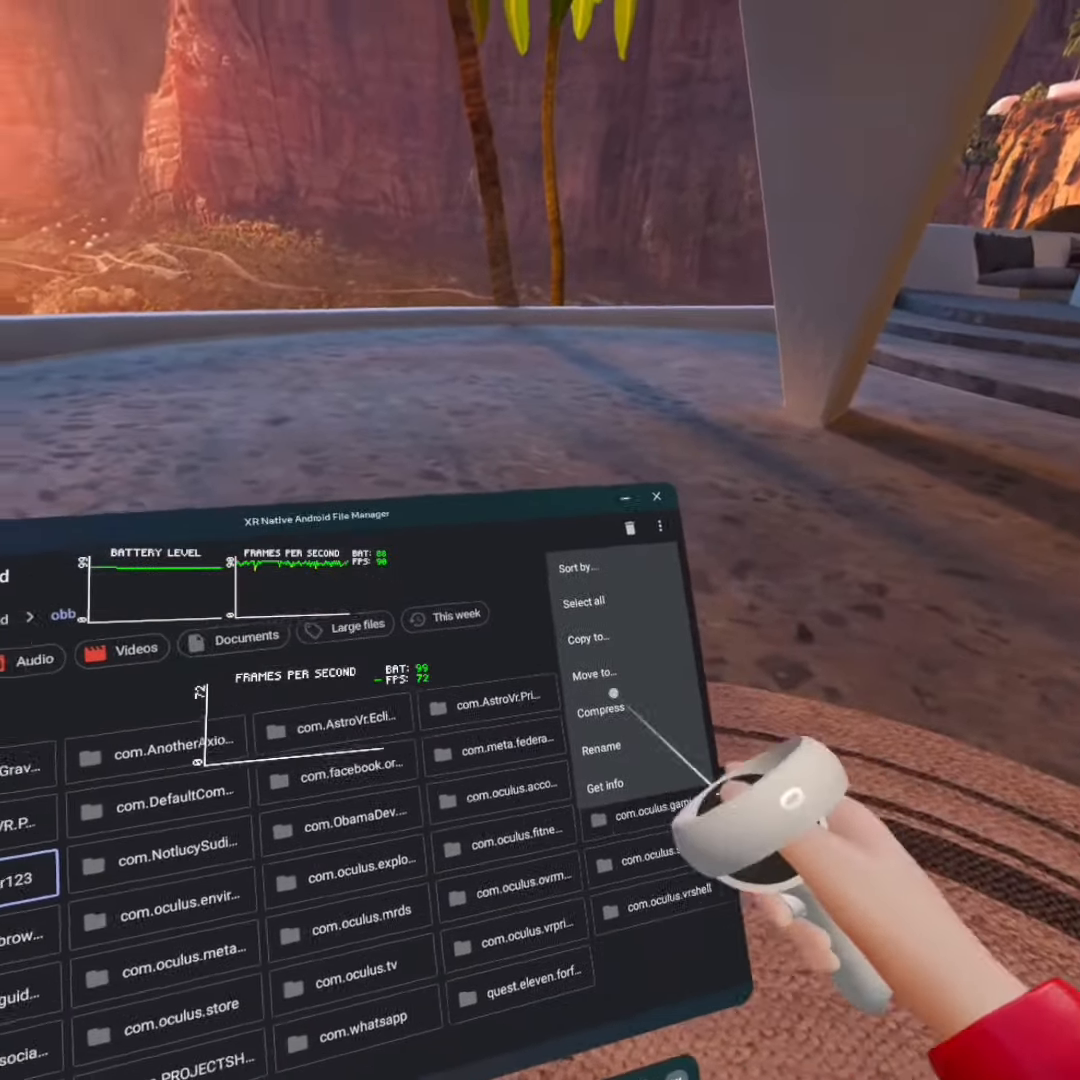
{"action": "left_click", "coordinate": [602, 747]}
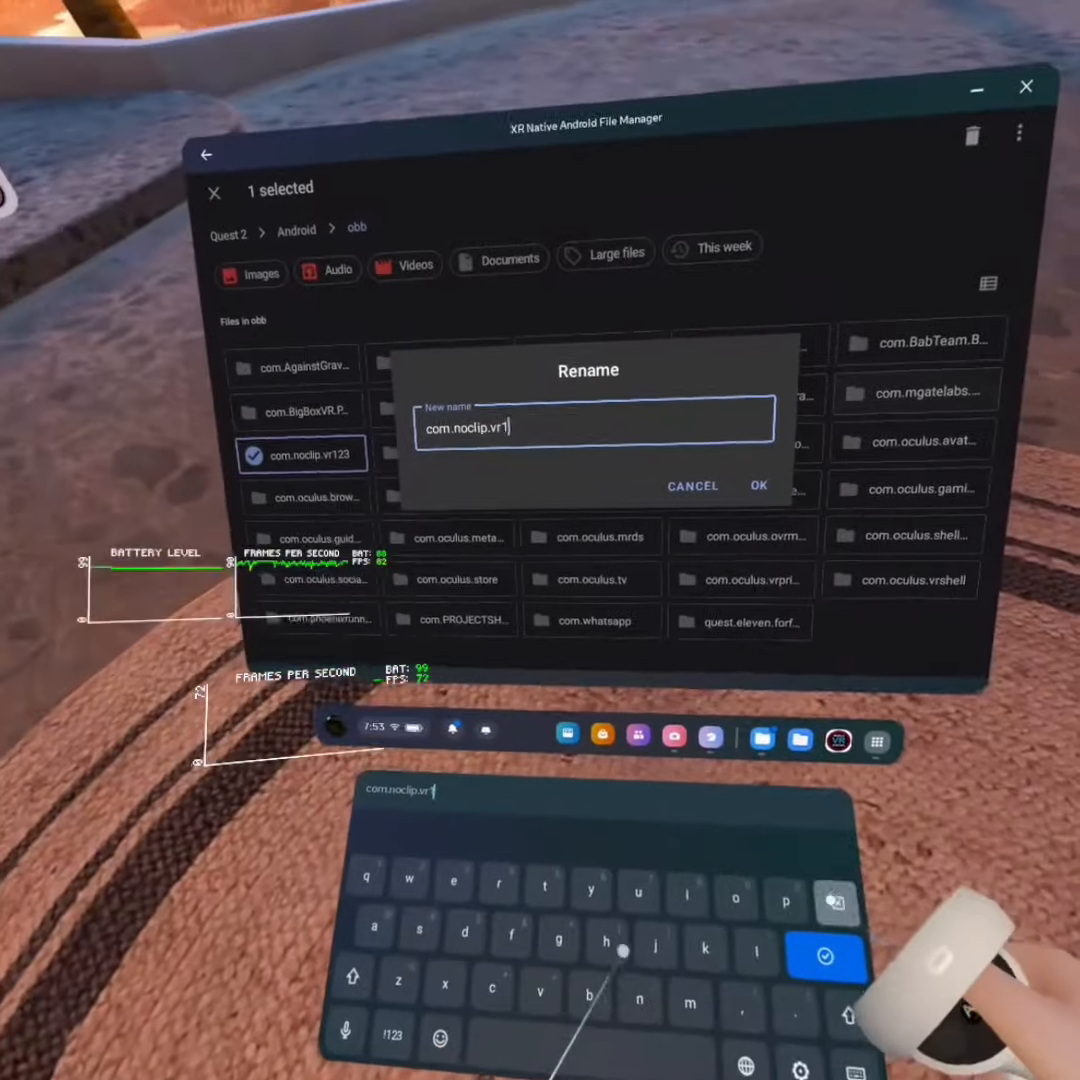
{"action": "left_click", "coordinate": [758, 486]}
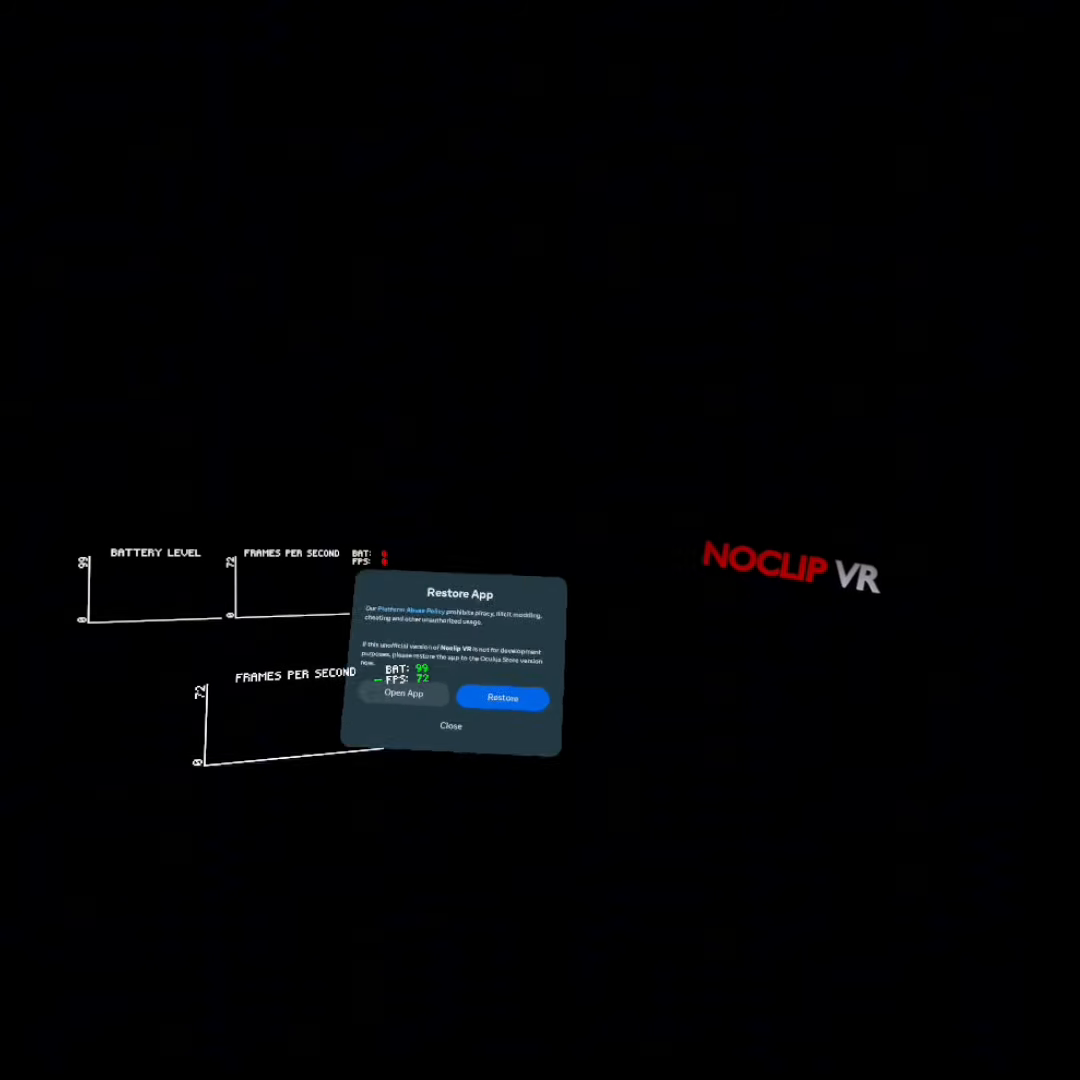
Open NoClip VR from the Restore App warning dialog despite the restore prompt.
{"action": "left_click", "coordinate": [451, 725]}
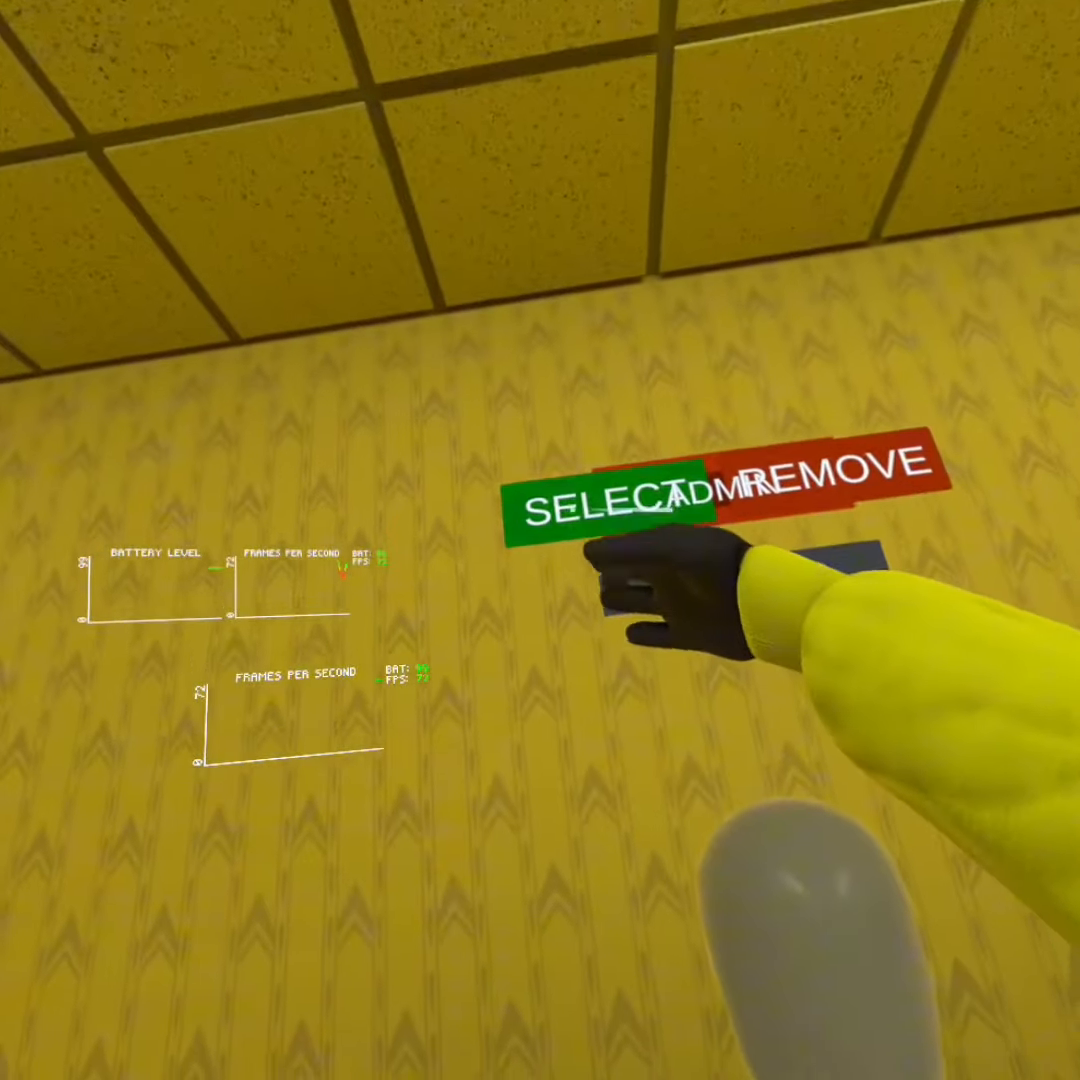
Select the admin badge display to equip the Badge item on the player.
{"action": "left_click", "coordinate": [600, 500]}
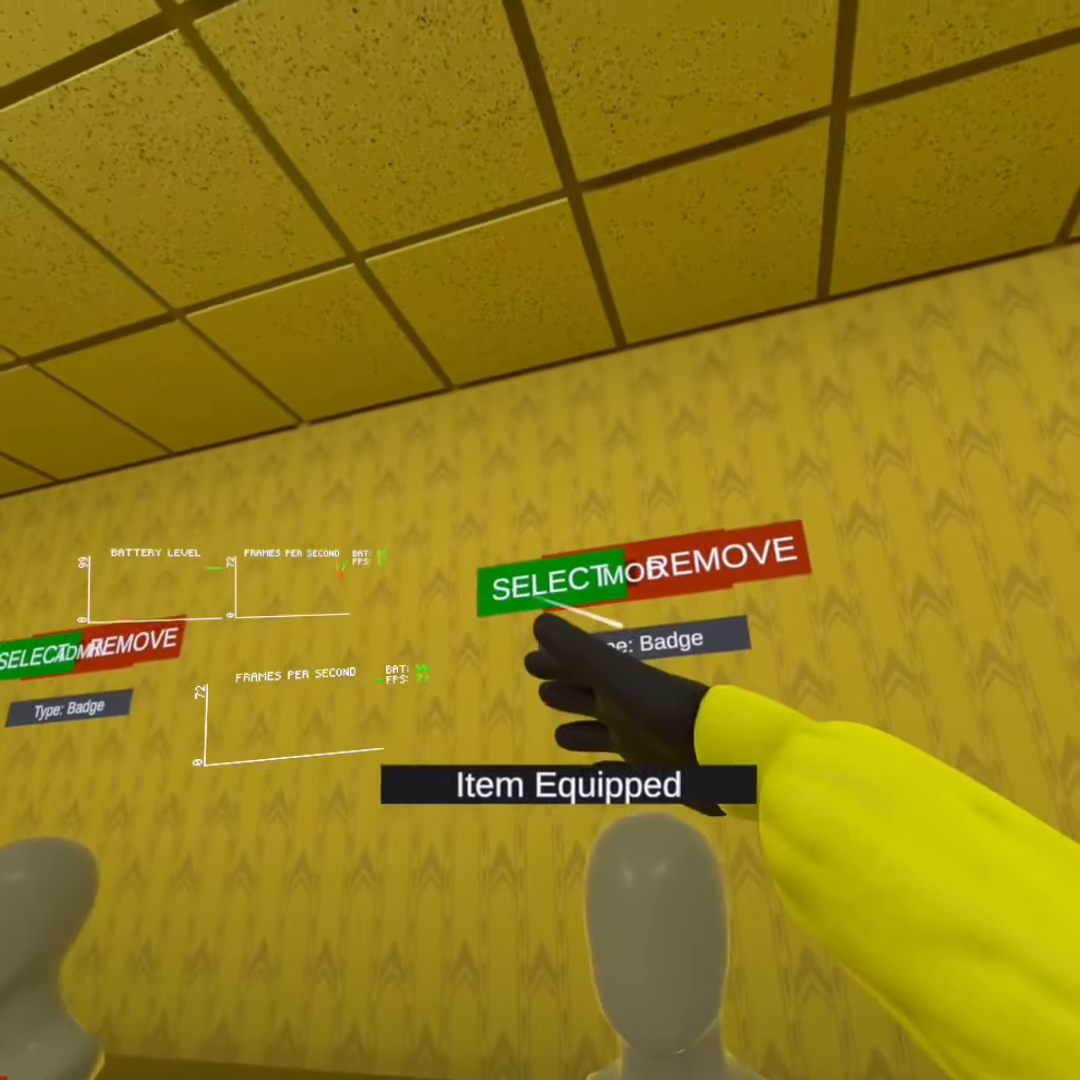